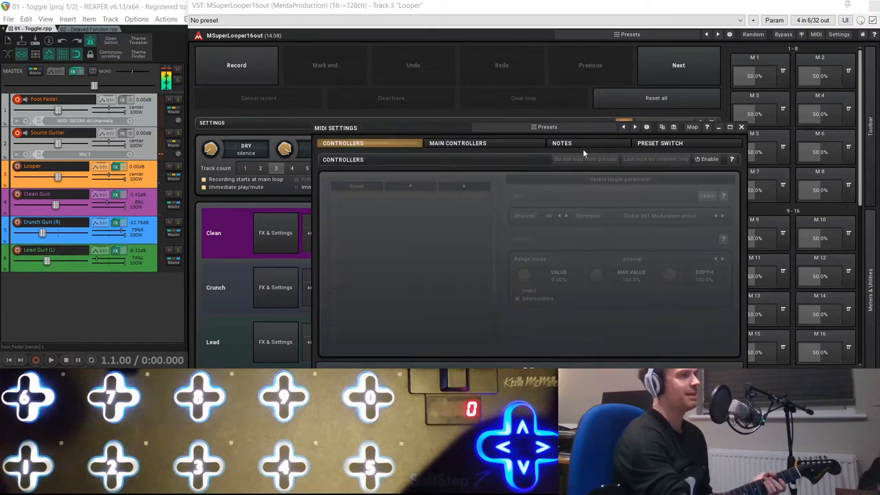
- Show the looper's note mappings (Track 1/2 Play, Reverse, Reset all) instead of controllers
{"action": "left_click", "coordinate": [561, 143]}
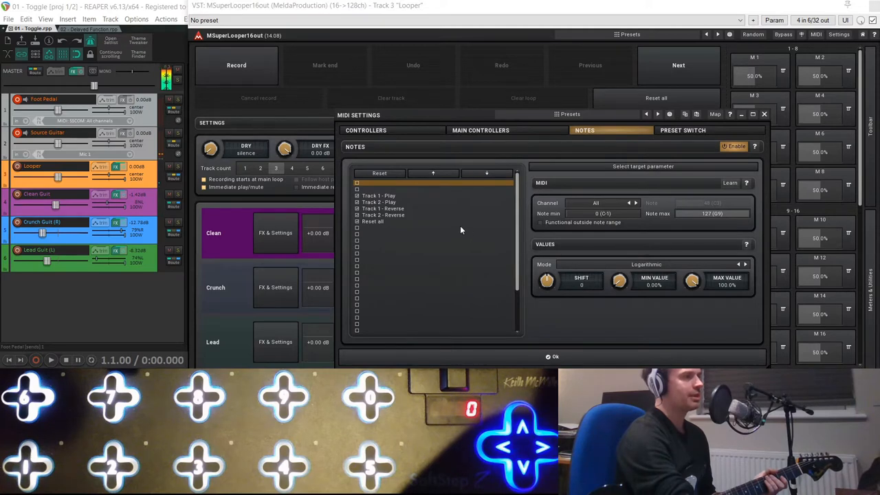
{"action": "mouse_move", "coordinate": [375, 220]}
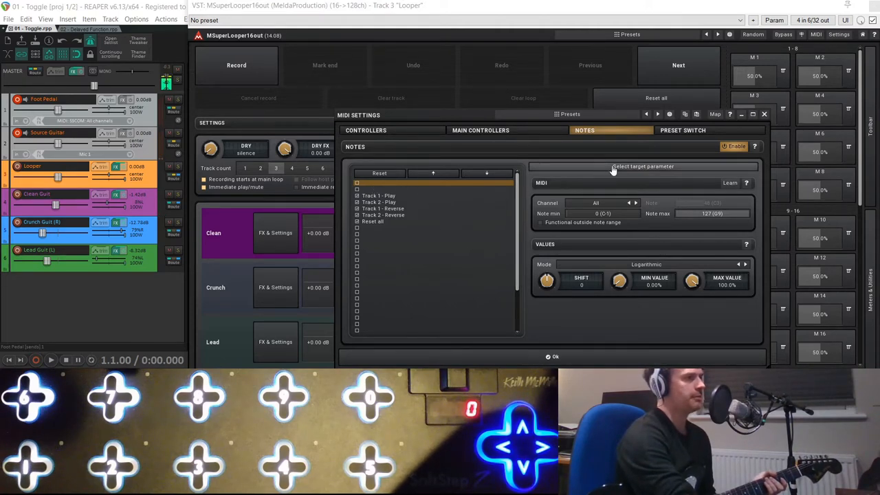
- Map pedal note 39 (D#2) on channel 1 to Record and choose its response mode
{"action": "left_click", "coordinate": [643, 166]}
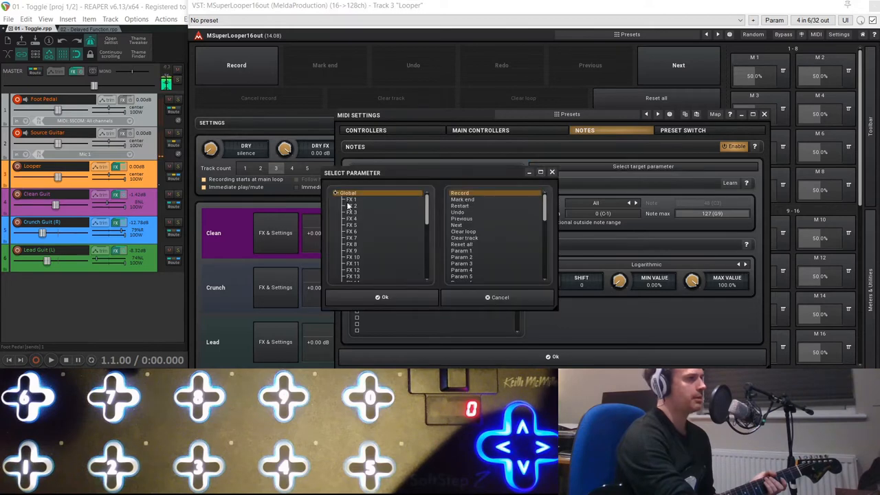
{"action": "left_click", "coordinate": [381, 298]}
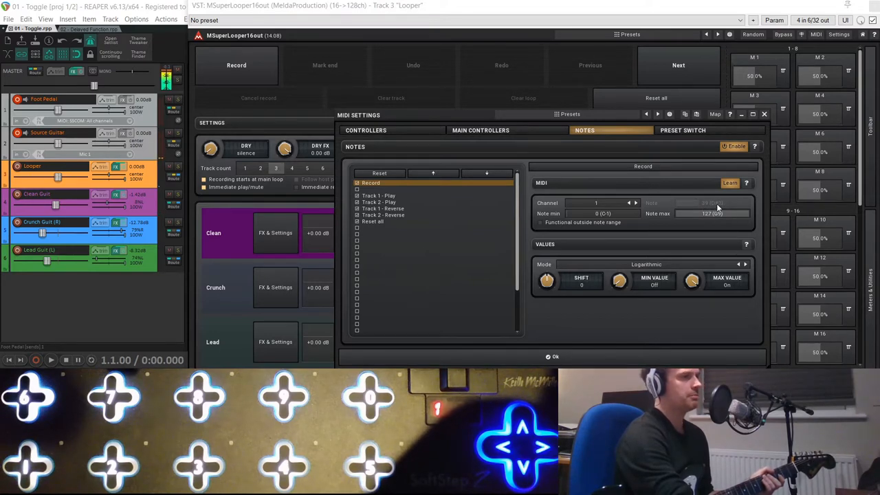
{"action": "mouse_move", "coordinate": [654, 243]}
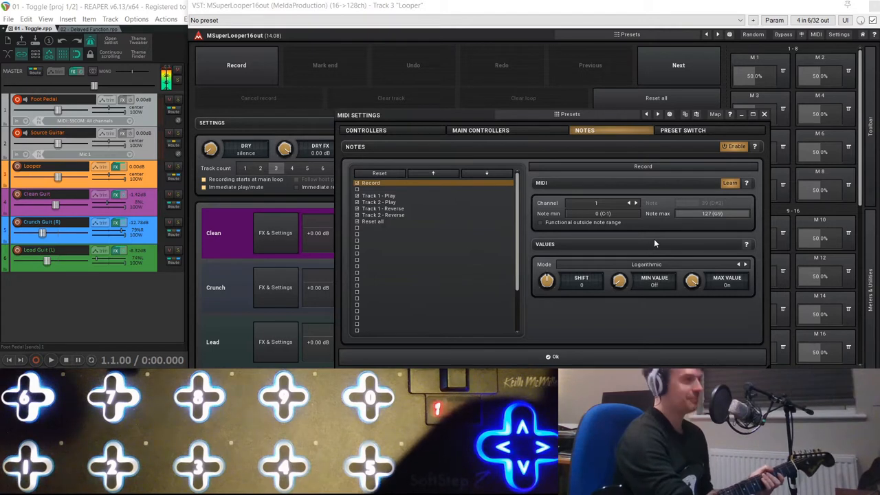
{"action": "mouse_move", "coordinate": [655, 267]}
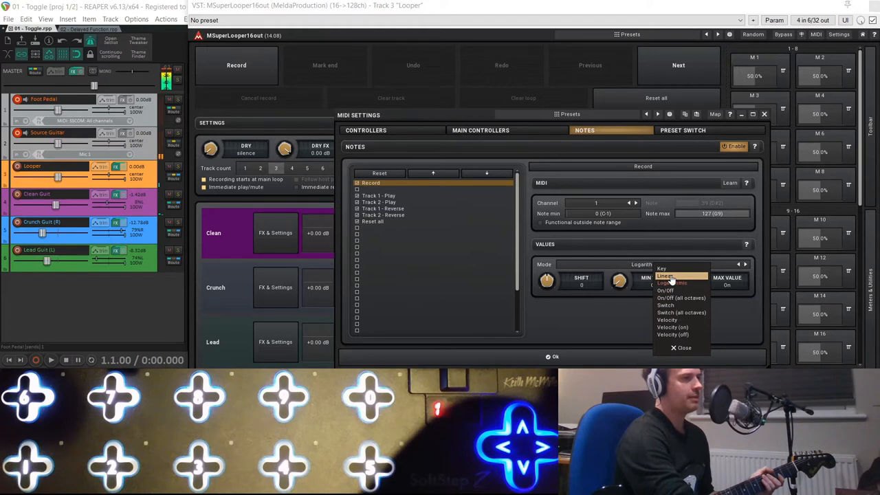
{"action": "left_click", "coordinate": [665, 304]}
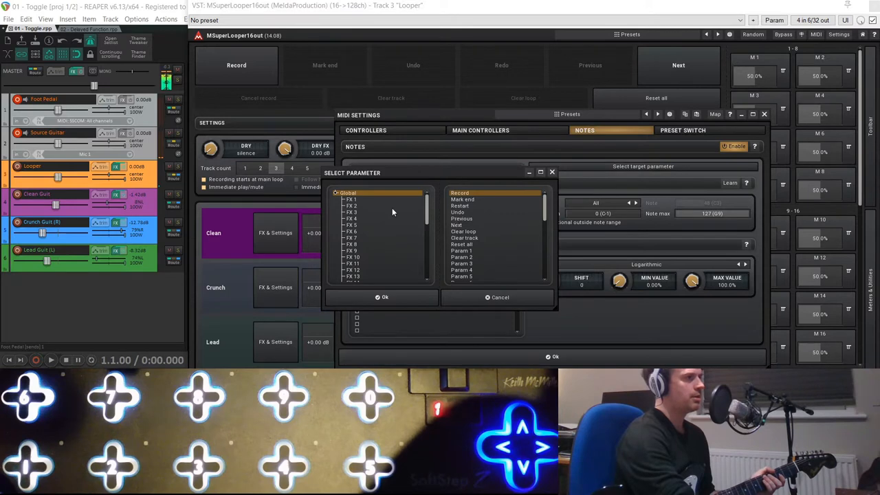
- Learn pedal note 39 for Next in On/Off mode, cancelling the pedal-triggered recording
{"action": "left_click", "coordinate": [456, 225]}
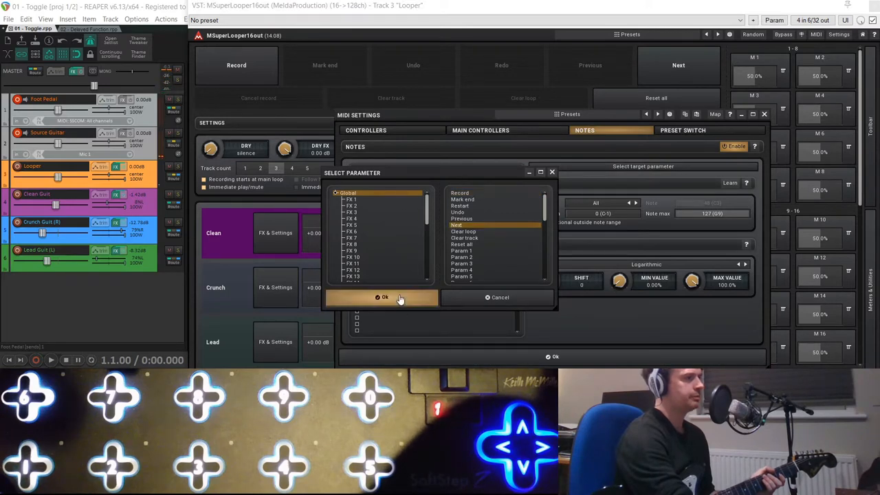
{"action": "left_click", "coordinate": [383, 298]}
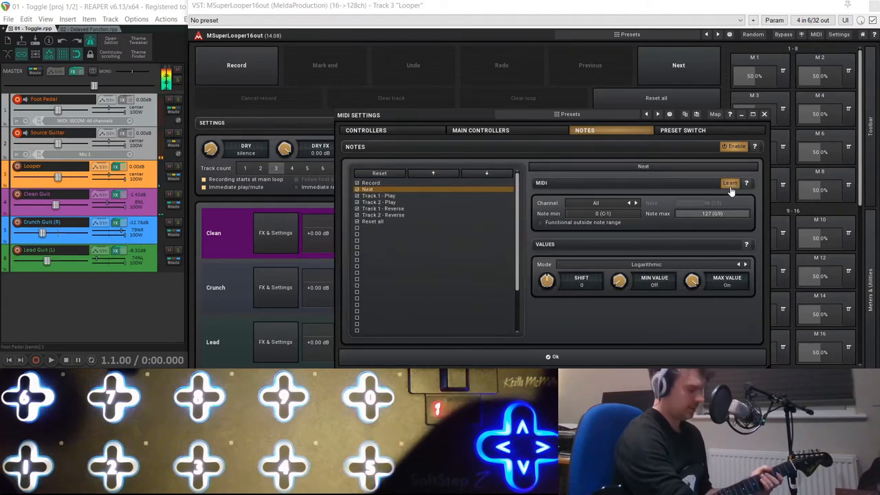
{"action": "left_click", "coordinate": [236, 64]}
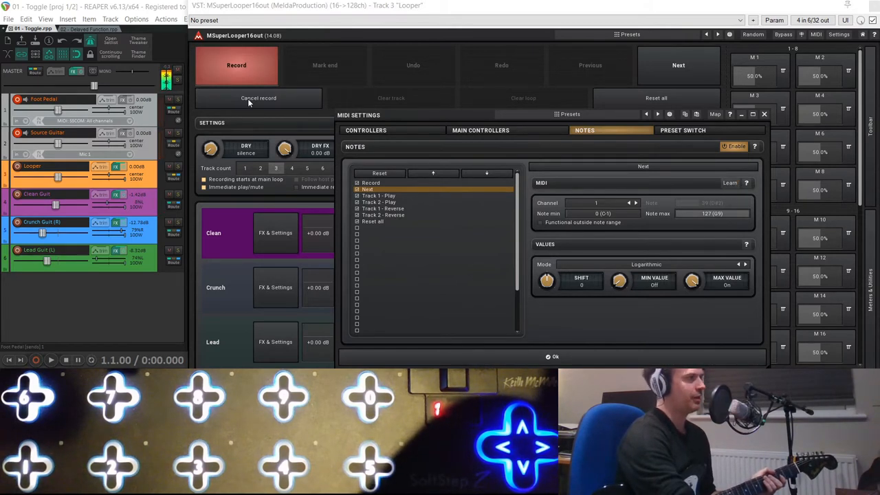
{"action": "left_click", "coordinate": [258, 98]}
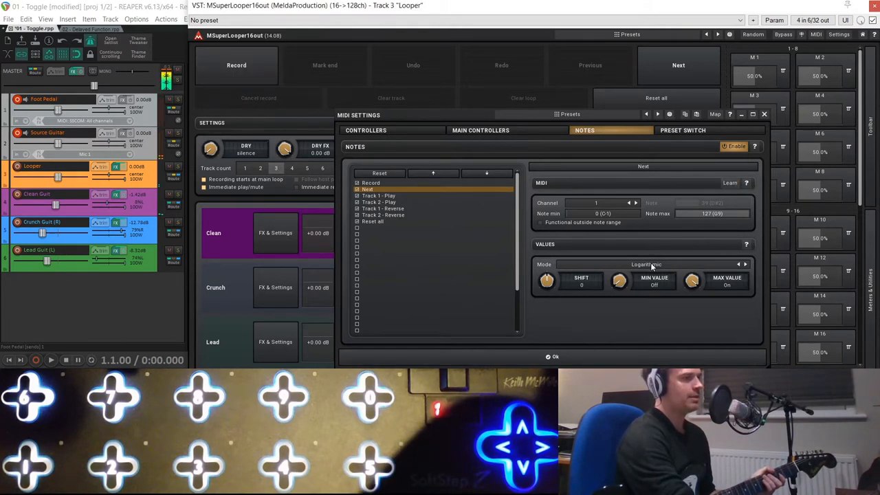
{"action": "left_click", "coordinate": [646, 265]}
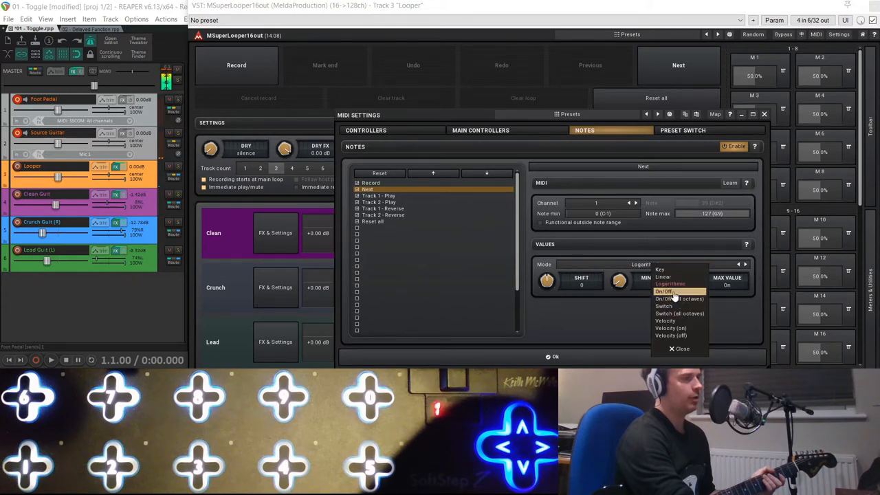
{"action": "left_click", "coordinate": [663, 291]}
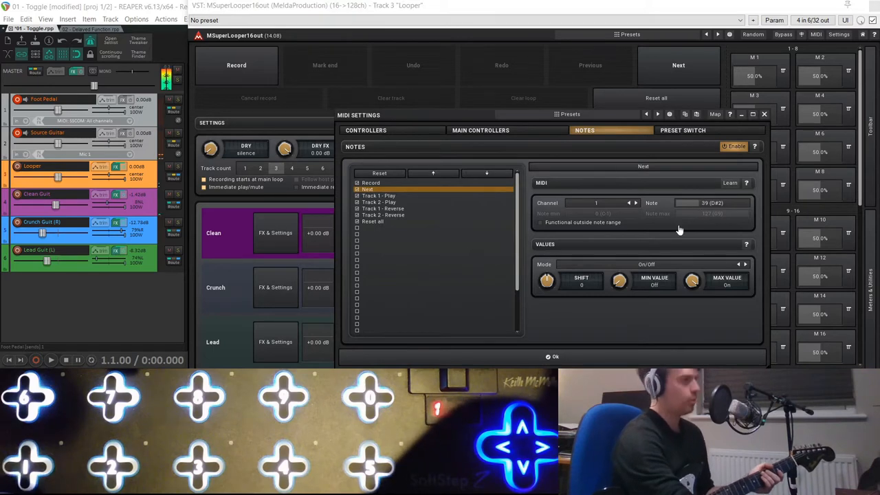
{"action": "left_click", "coordinate": [554, 356]}
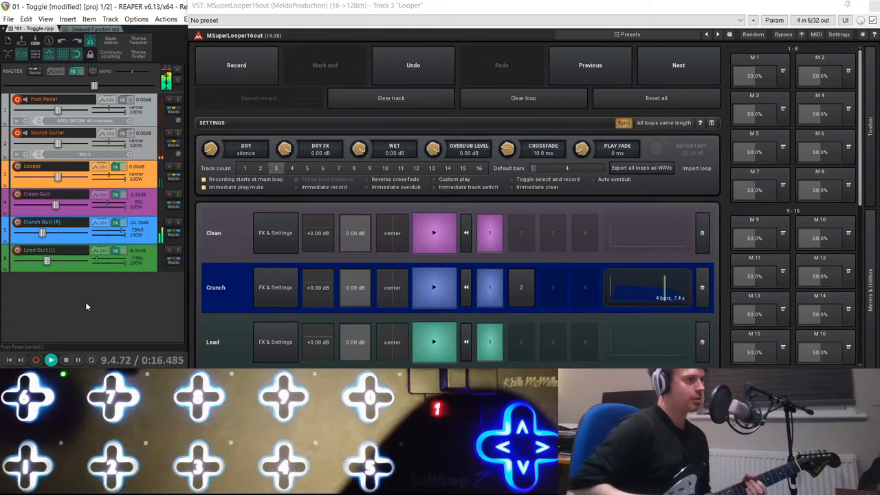
- Record 4-bar Crunch and Lead loops with the SoftStep pedal, then stop playback
{"action": "left_click", "coordinate": [236, 64]}
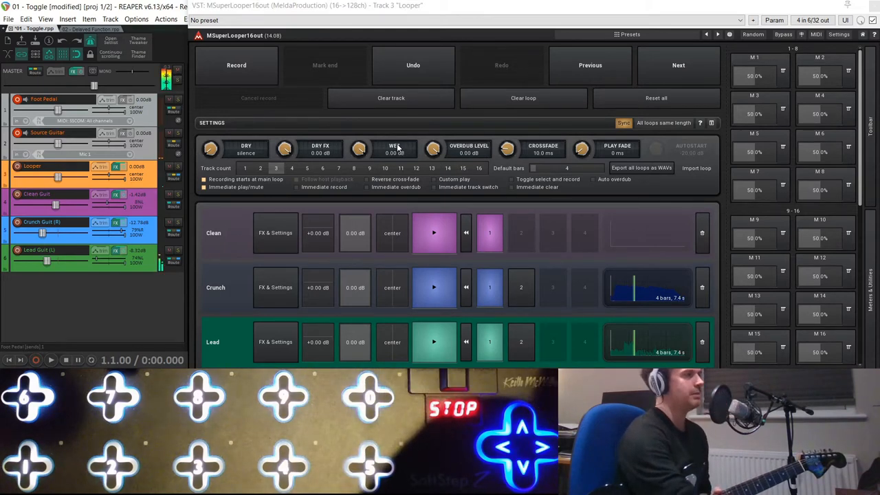
{"action": "mouse_move", "coordinate": [625, 86]}
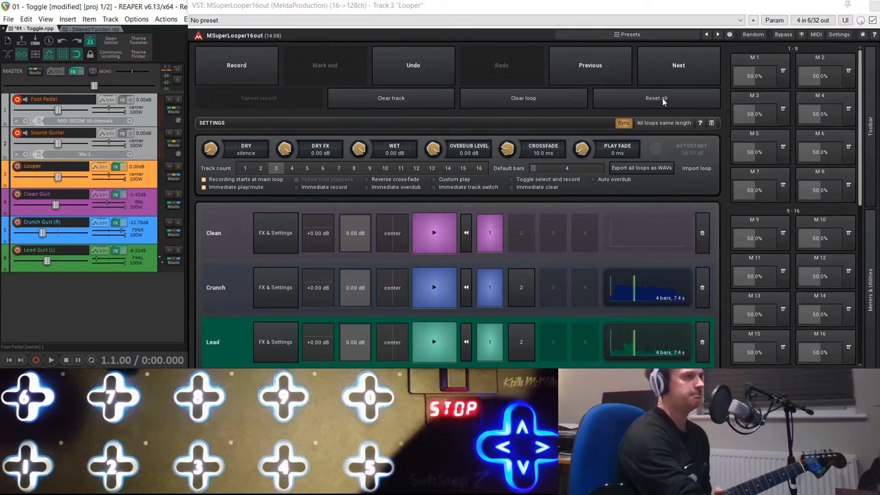
- Clear all loops with Reset all, review the Notes mappings, and open Multiparameter 1
{"action": "left_click", "coordinate": [656, 98]}
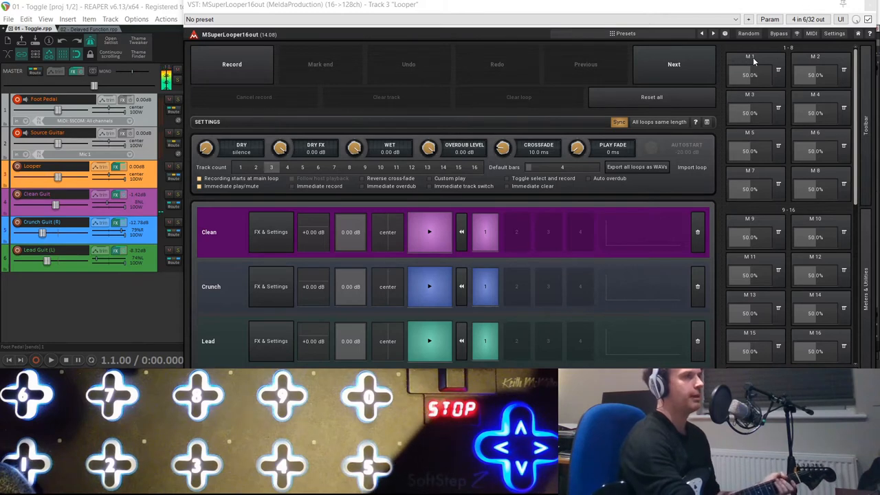
{"action": "left_click", "coordinate": [811, 33]}
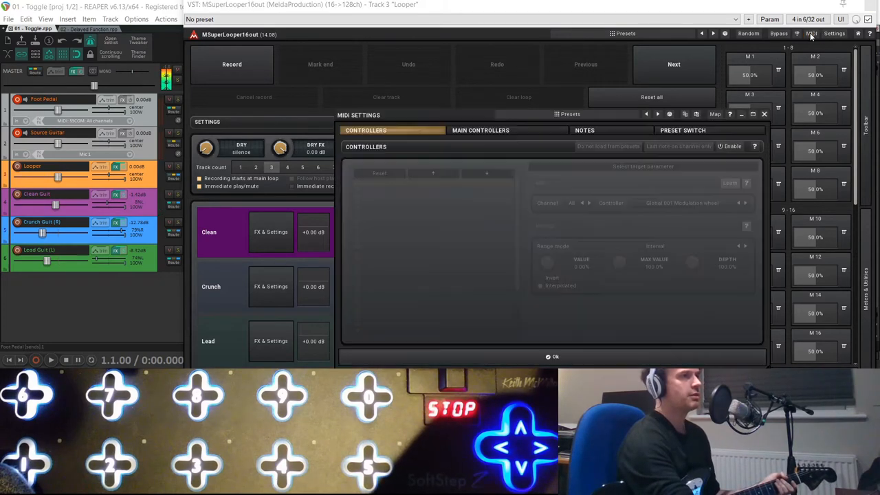
{"action": "left_click", "coordinate": [584, 130]}
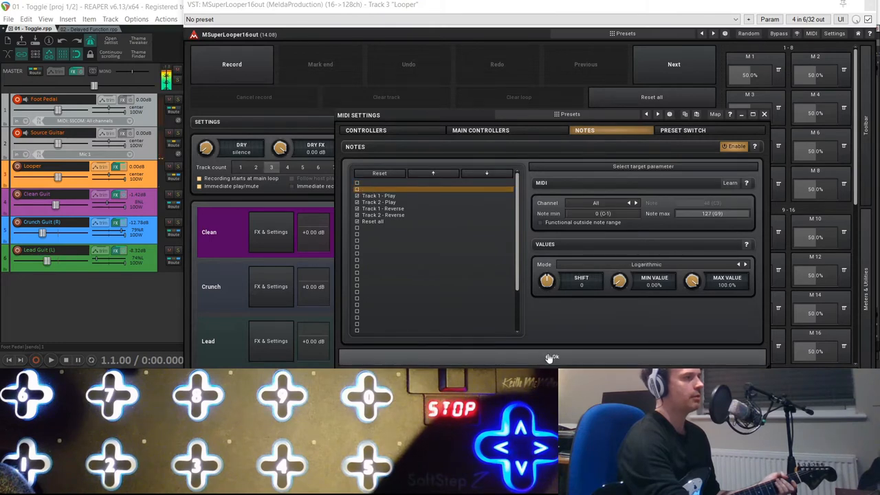
{"action": "left_click", "coordinate": [763, 114]}
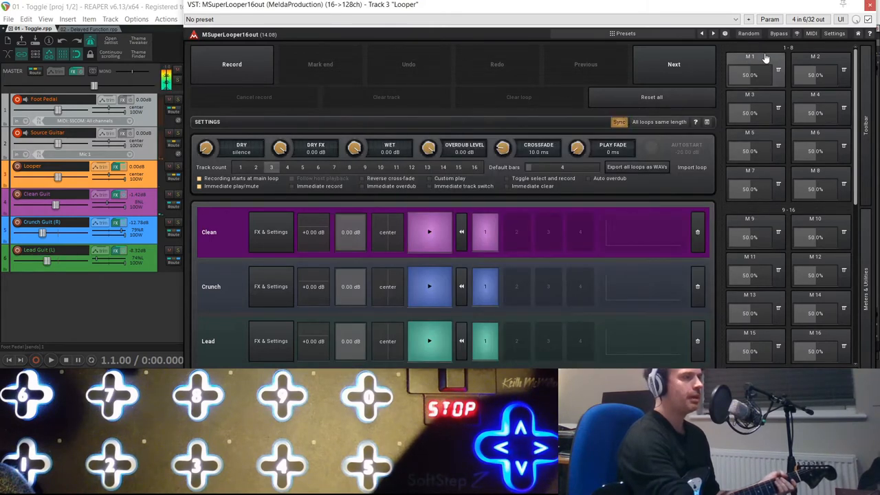
{"action": "left_click", "coordinate": [750, 65]}
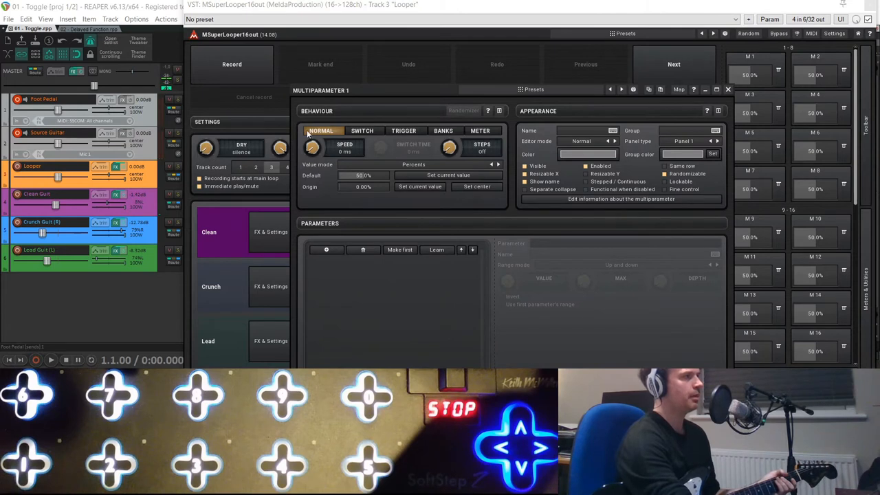
- Give Multiparameter 1 Switch behaviour at 0 ms, taking its value from the first parameter
{"action": "left_click", "coordinate": [363, 131]}
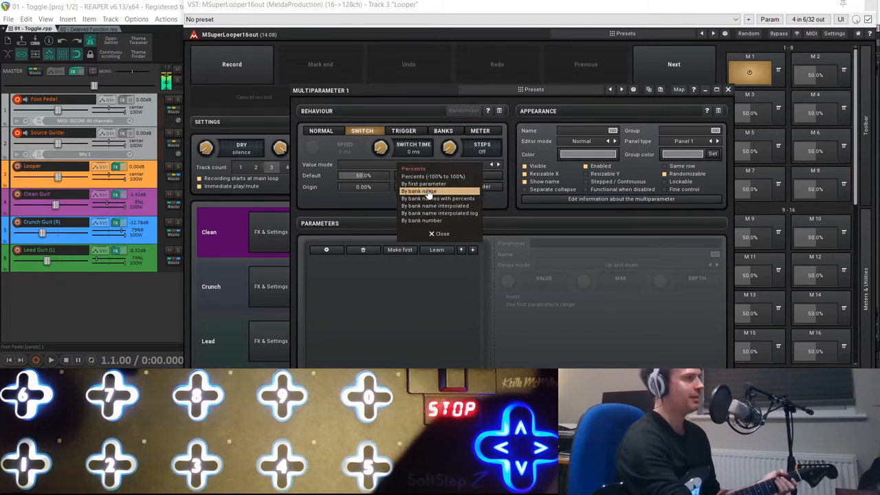
{"action": "left_click", "coordinate": [423, 183]}
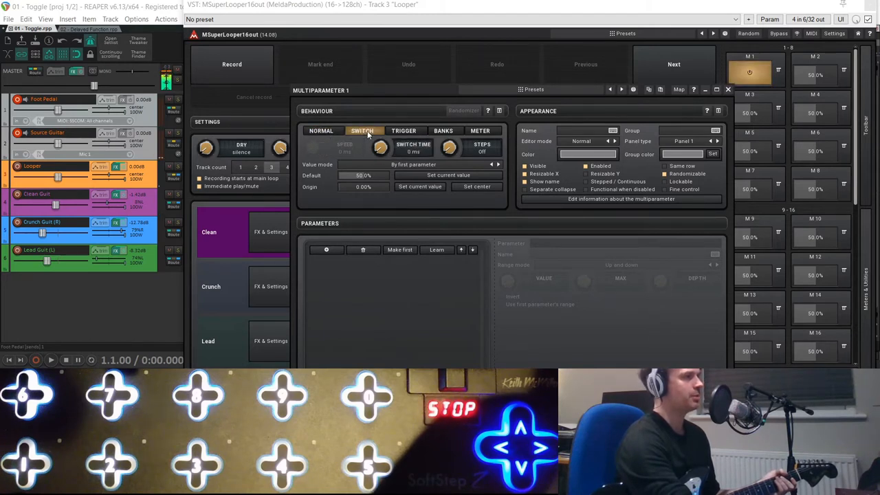
{"action": "left_click", "coordinate": [322, 131]}
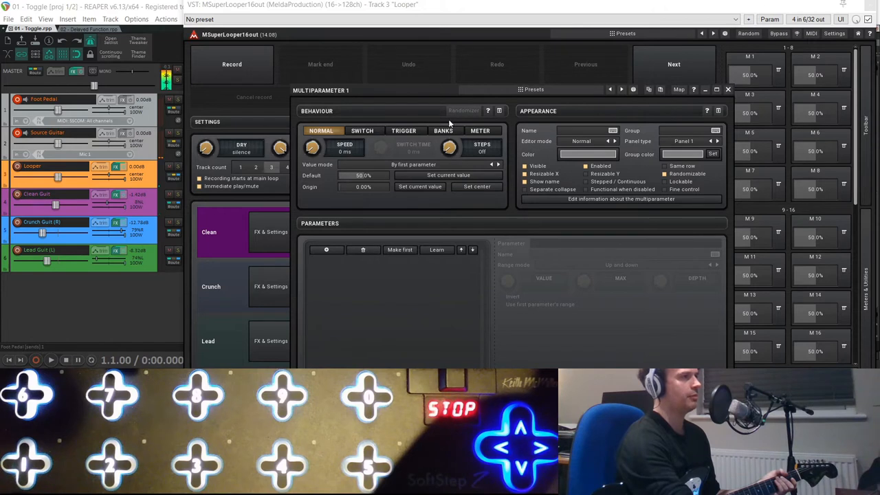
{"action": "left_click", "coordinate": [362, 130]}
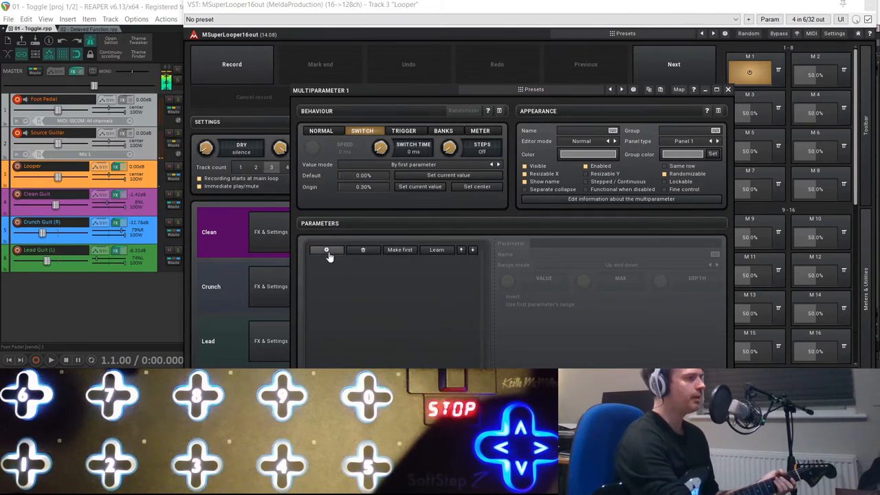
- Add Record and Next as the two parameters controlled by Multiparameter 1
{"action": "left_click", "coordinate": [327, 250]}
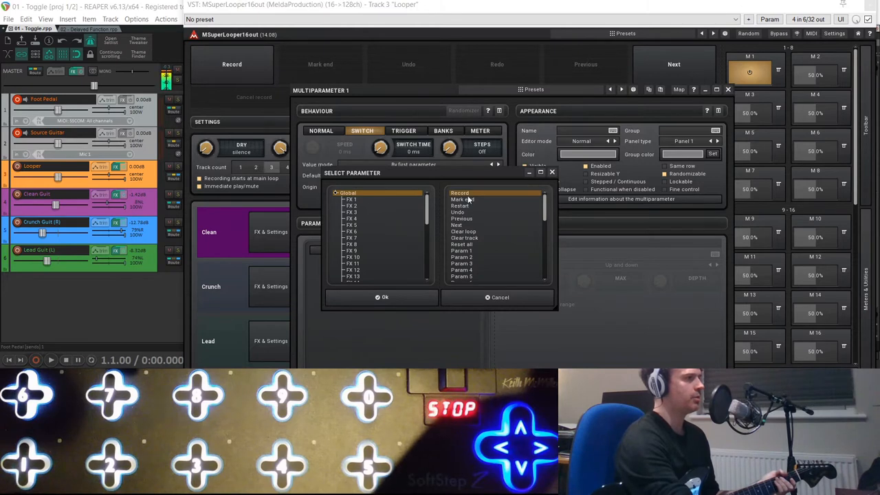
{"action": "left_click", "coordinate": [382, 297]}
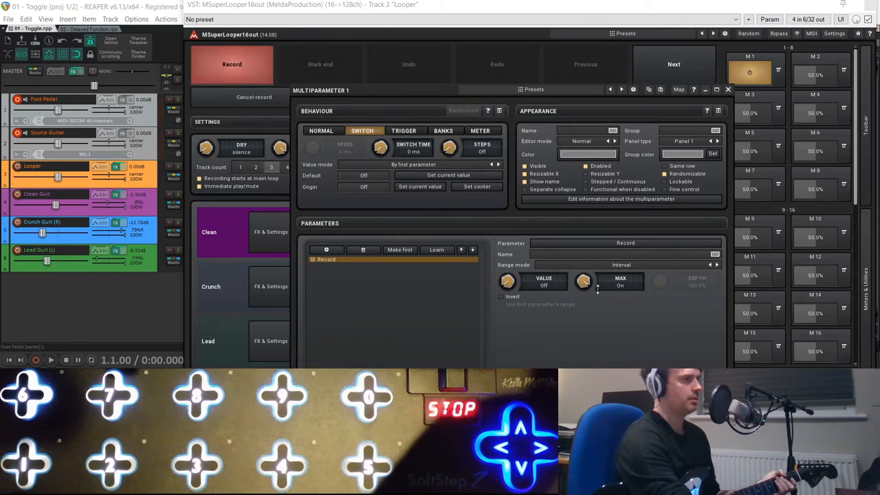
{"action": "left_click", "coordinate": [253, 96]}
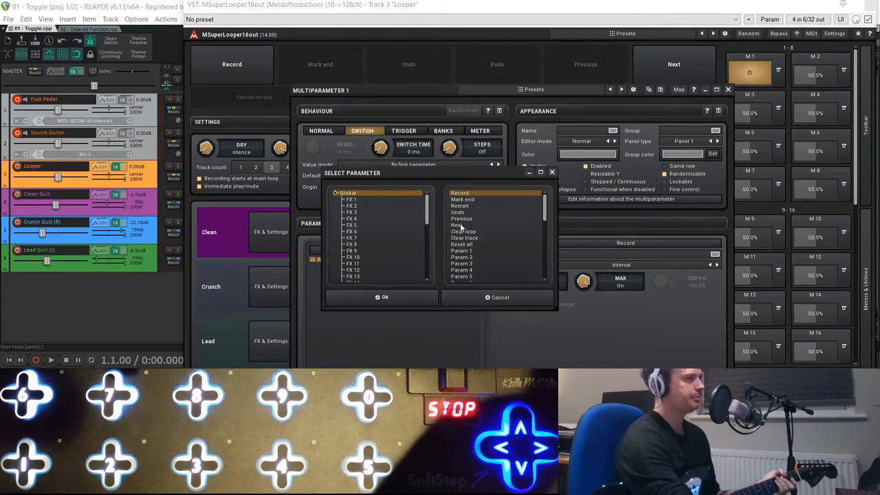
{"action": "left_click", "coordinate": [381, 297]}
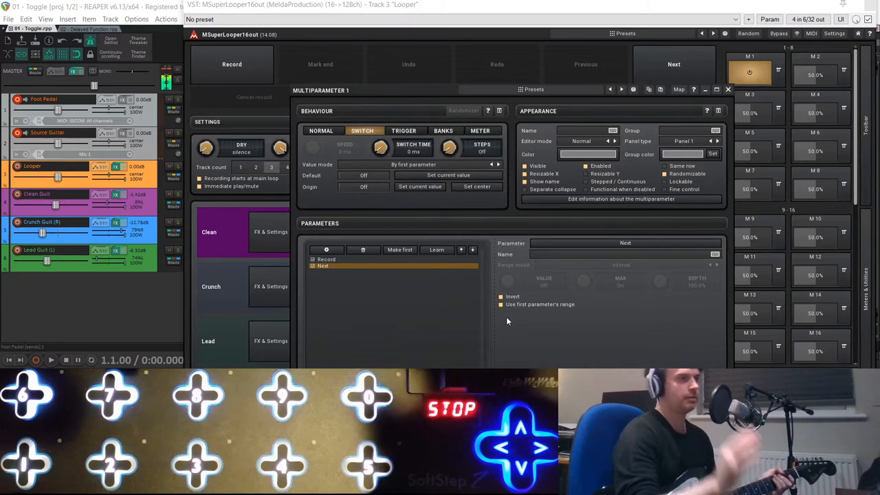
{"action": "mouse_move", "coordinate": [522, 230]}
{"action": "type", "text": "Record/Next"}
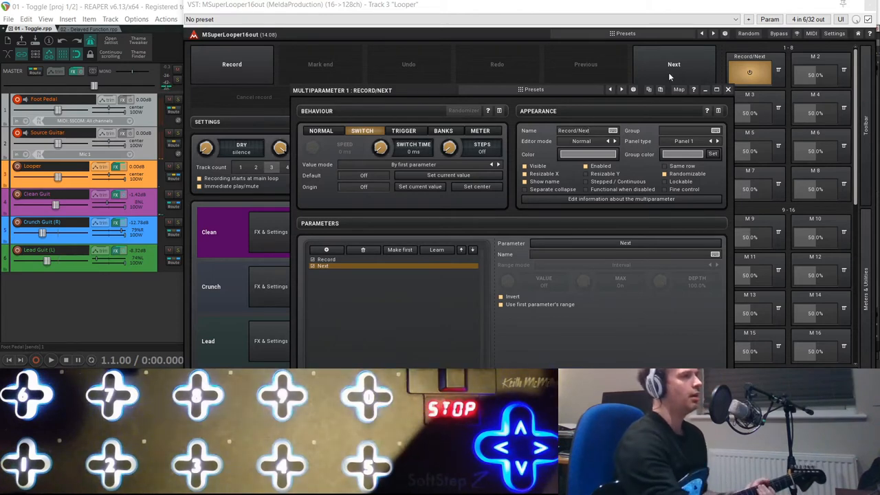
- Close the editor and toggle Record/Next on then off to test recording
{"action": "left_click", "coordinate": [728, 90]}
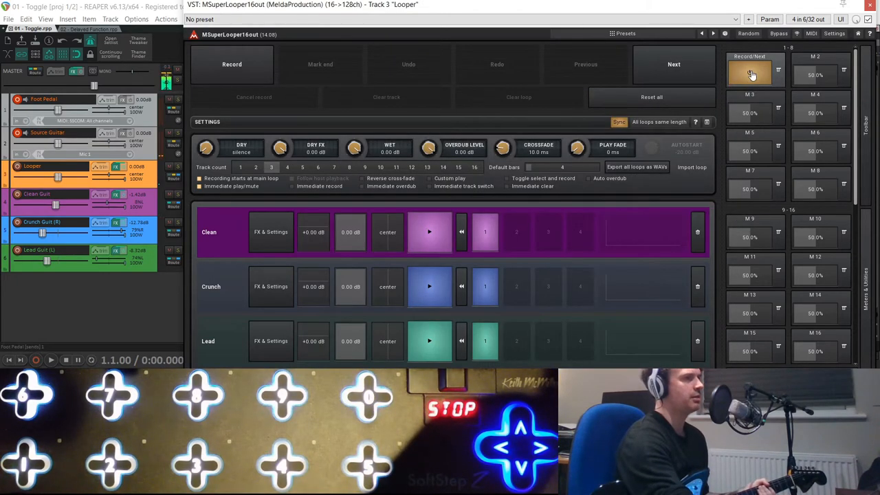
{"action": "left_click", "coordinate": [232, 64]}
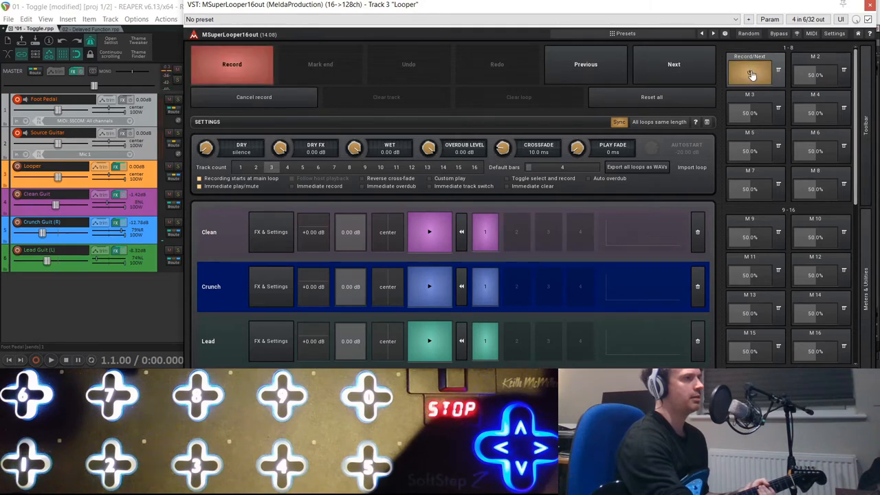
{"action": "left_click", "coordinate": [673, 64]}
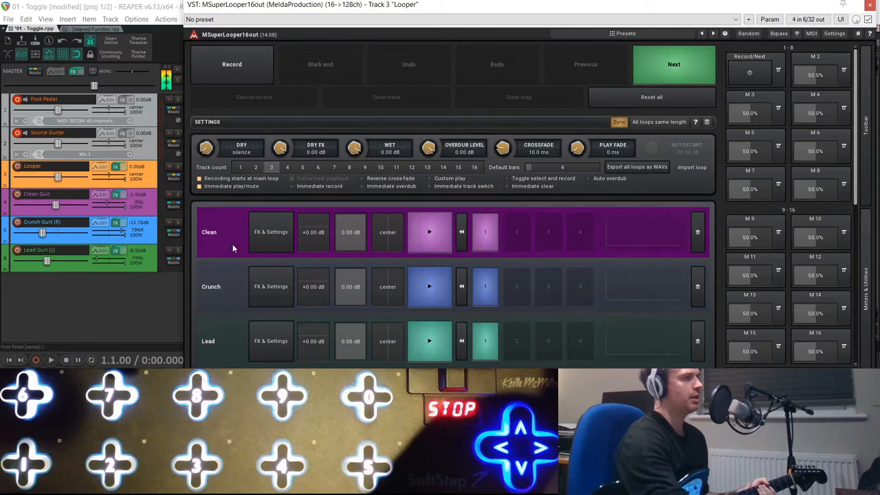
{"action": "mouse_move", "coordinate": [567, 228]}
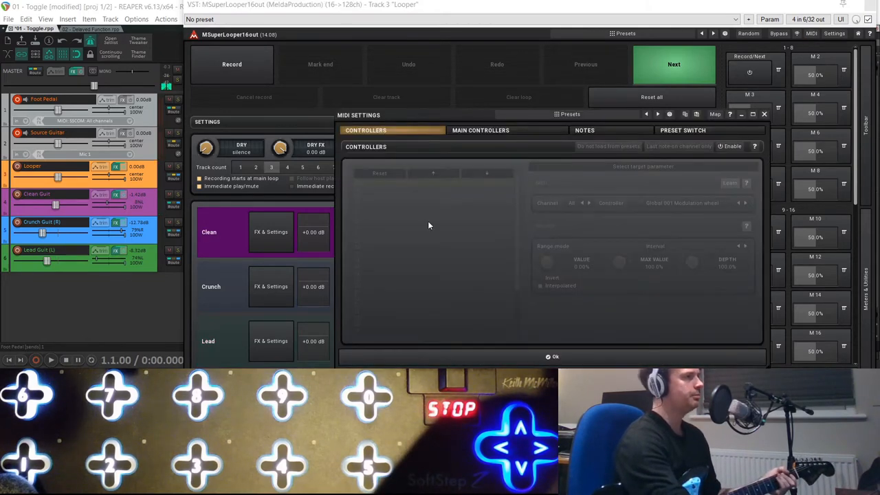
- In the Notes settings, assign a pedal note to Param 1 (Record/Next)
{"action": "left_click", "coordinate": [585, 130]}
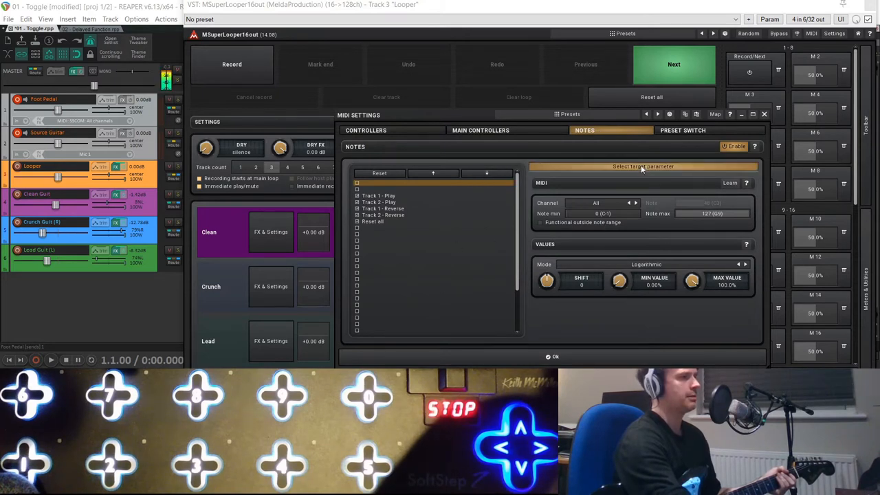
{"action": "left_click", "coordinate": [643, 166]}
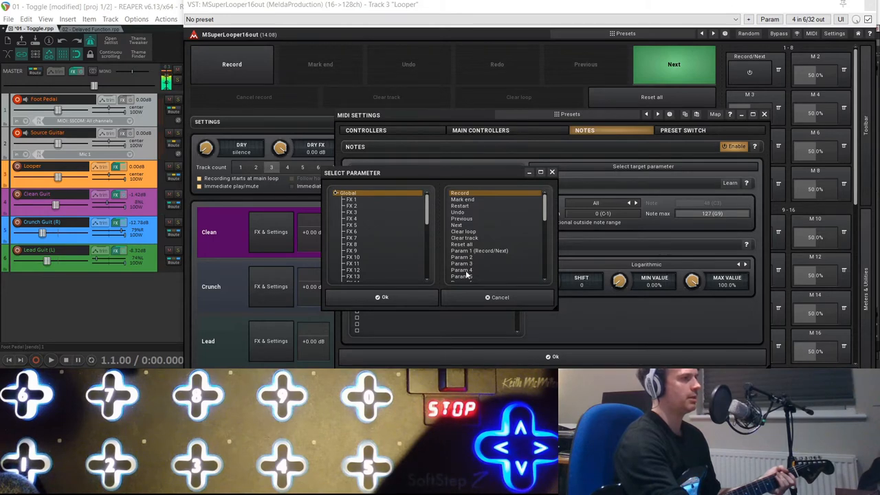
{"action": "left_click", "coordinate": [382, 297]}
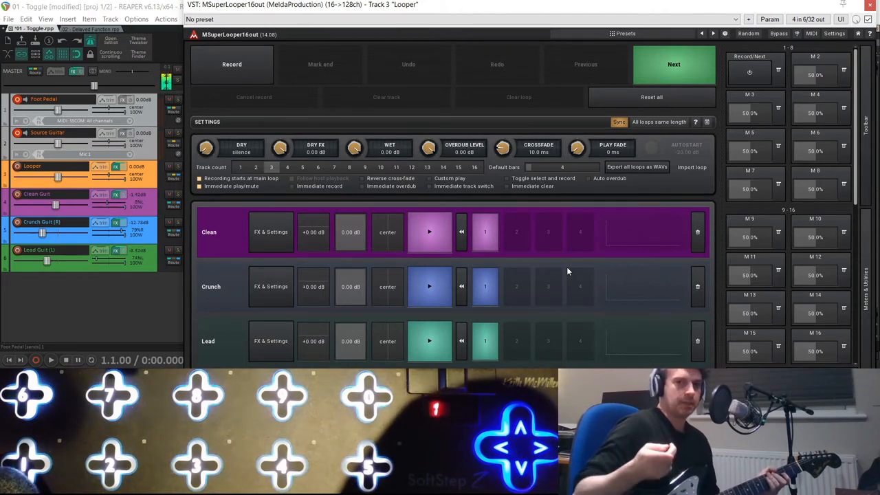
{"action": "mouse_move", "coordinate": [522, 271]}
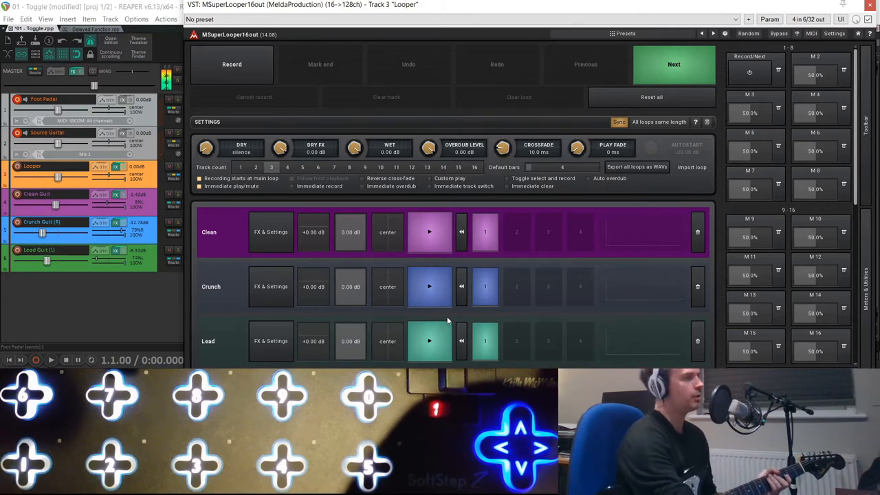
{"action": "mouse_move", "coordinate": [81, 335]}
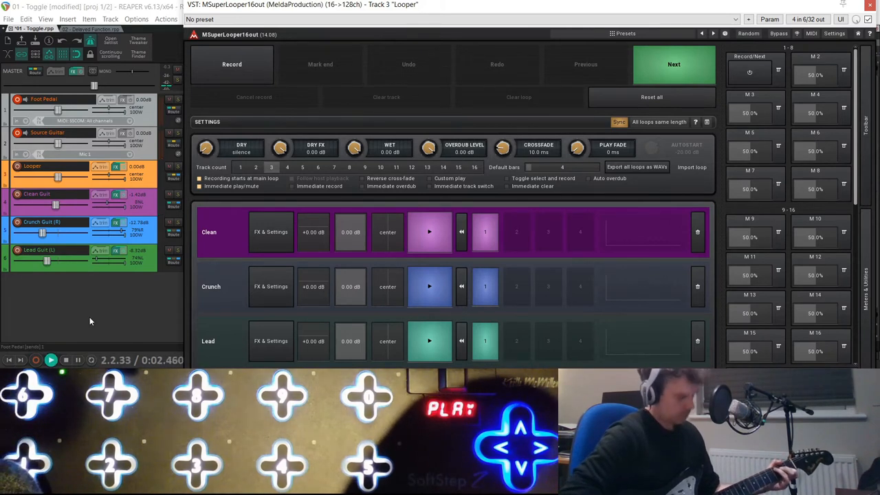
- Toggle Record/Next to record 4-bar Clean and Crunch loops, then advance onward
{"action": "left_click", "coordinate": [232, 64]}
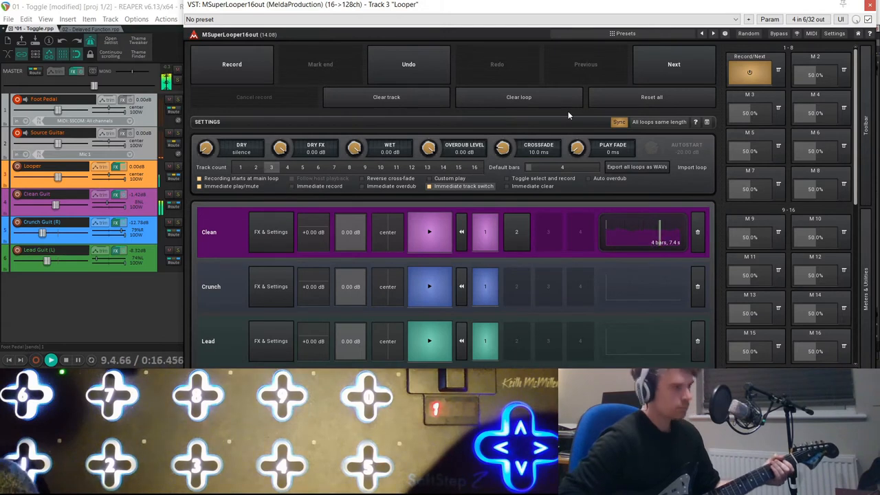
{"action": "left_click", "coordinate": [674, 64]}
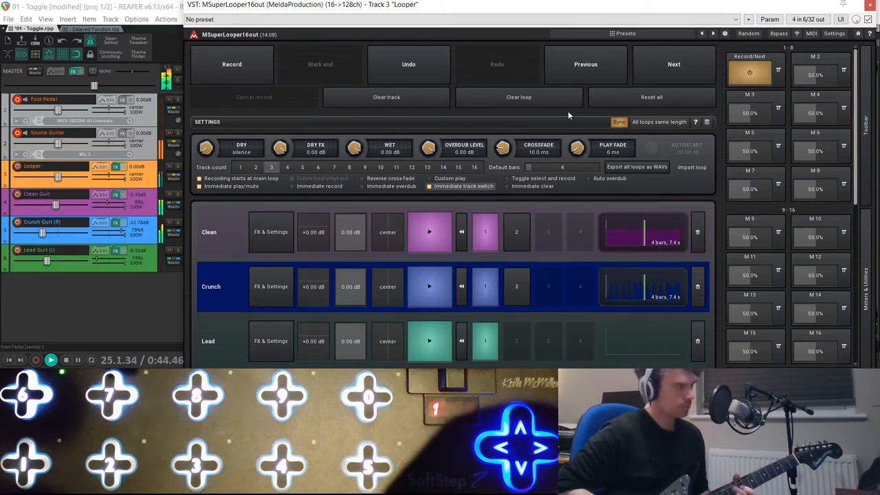
{"action": "left_click", "coordinate": [674, 64]}
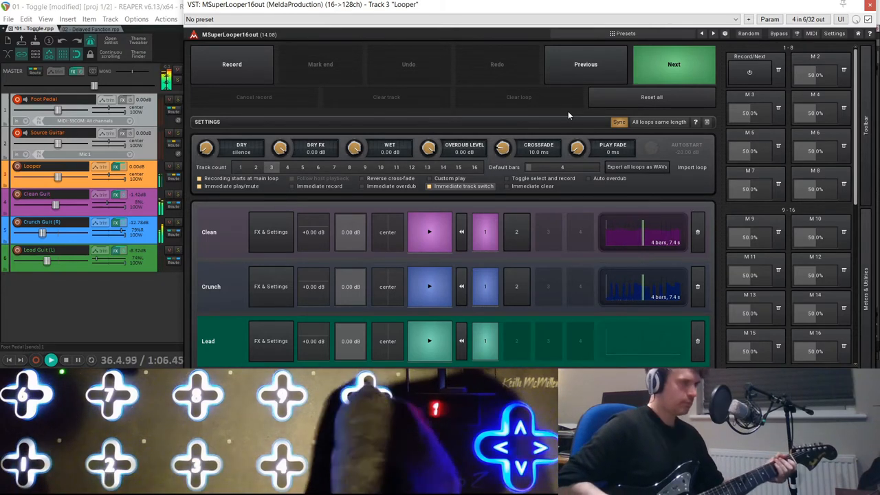
{"action": "left_click", "coordinate": [52, 360]}
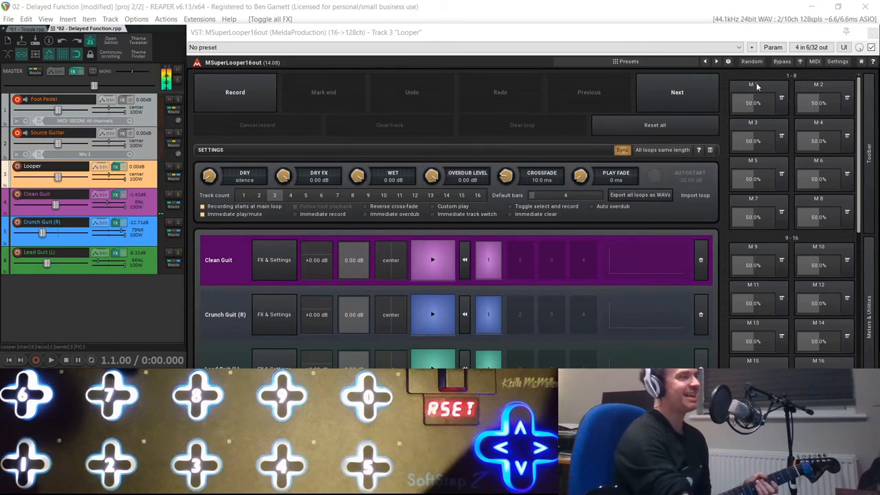
{"action": "mouse_move", "coordinate": [766, 98]}
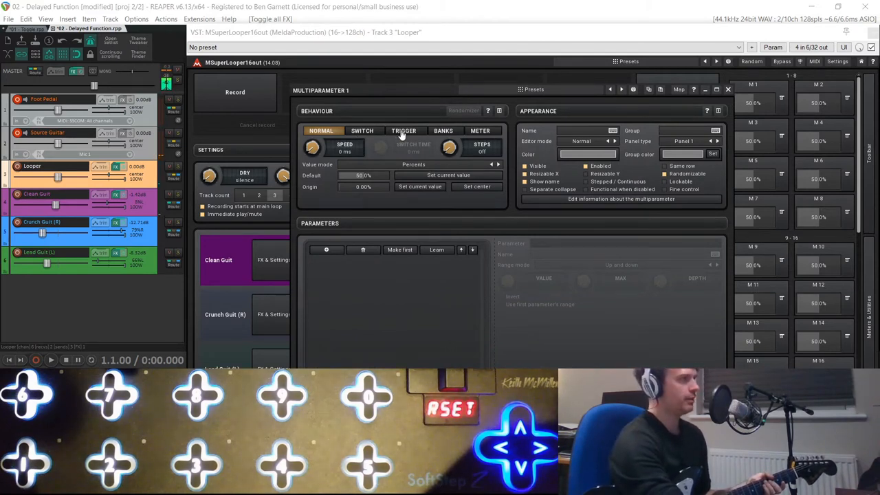
- In the Delayed Function project, set Multiparameter 1's behaviour to Trigger
{"action": "left_click", "coordinate": [404, 131]}
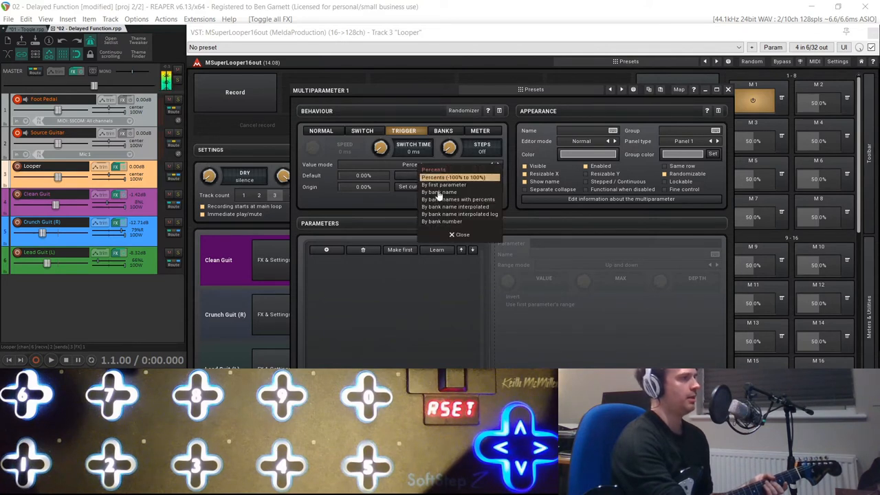
- Make Multiparameter 1 control Next, following the first parameter, with a four-bar 7384.6154 ms switch time
{"action": "left_click", "coordinate": [444, 185]}
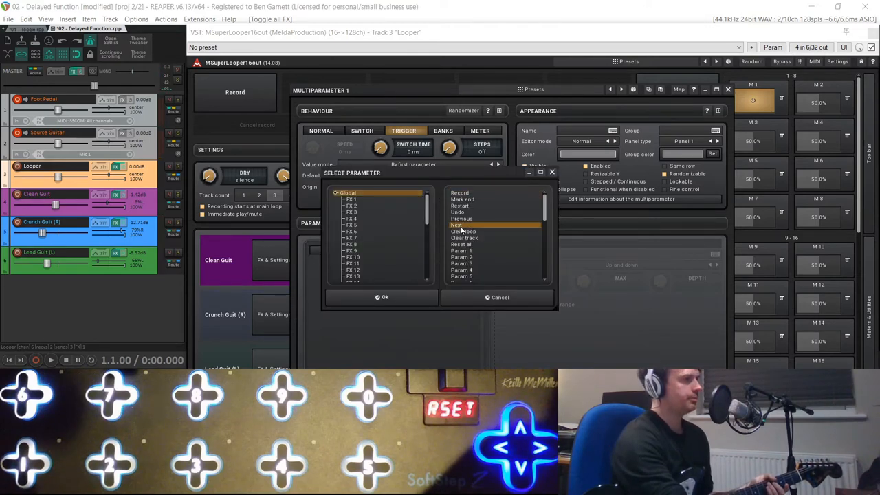
{"action": "left_click", "coordinate": [382, 298]}
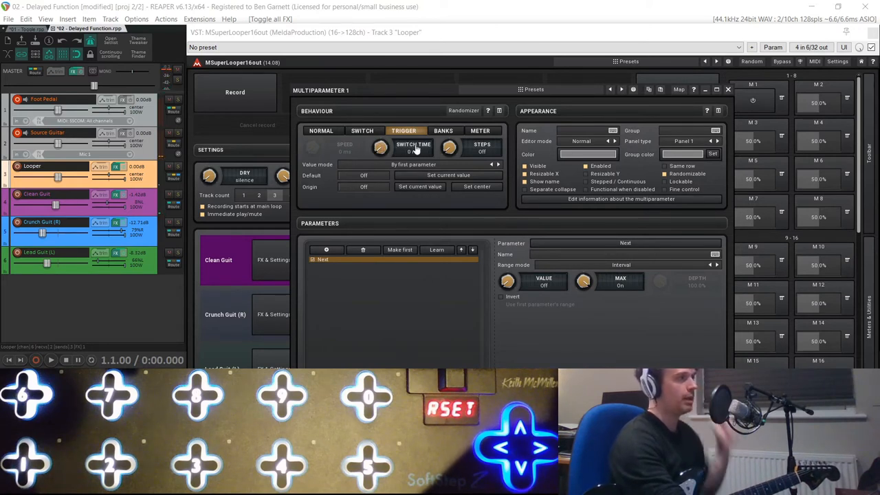
{"action": "mouse_move", "coordinate": [405, 170]}
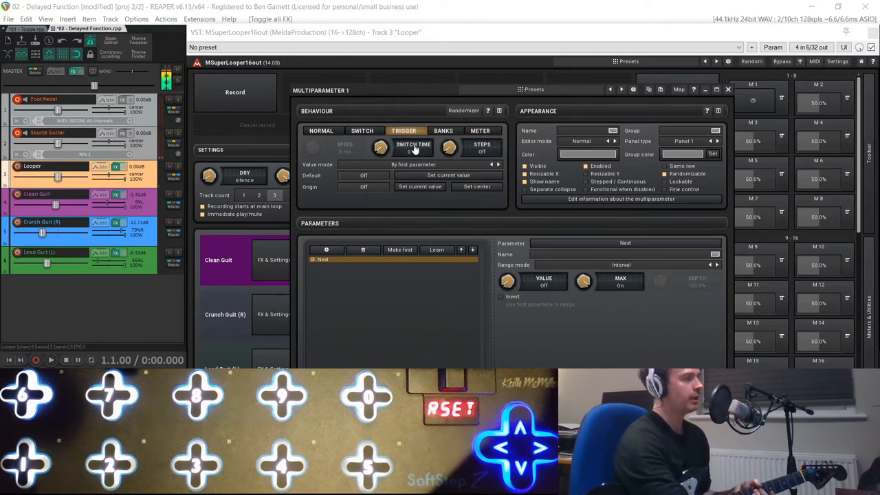
{"action": "left_click", "coordinate": [413, 148]}
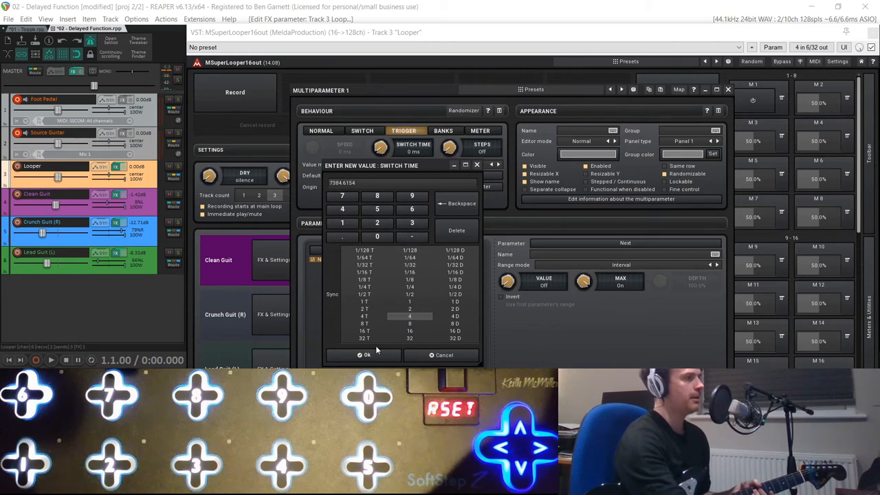
{"action": "left_click", "coordinate": [364, 355]}
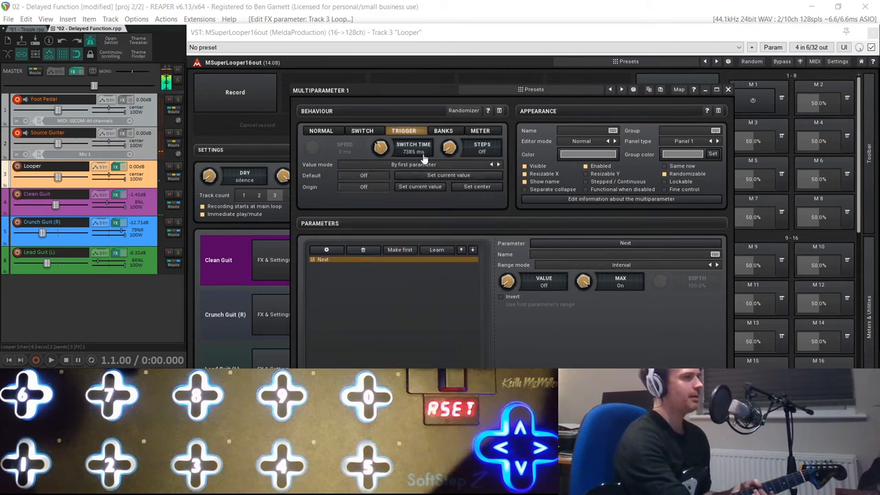
- Enter a 7385 ms Switch Time, name the multiparameter Delayed Next, and close the editor
{"action": "left_click", "coordinate": [413, 151]}
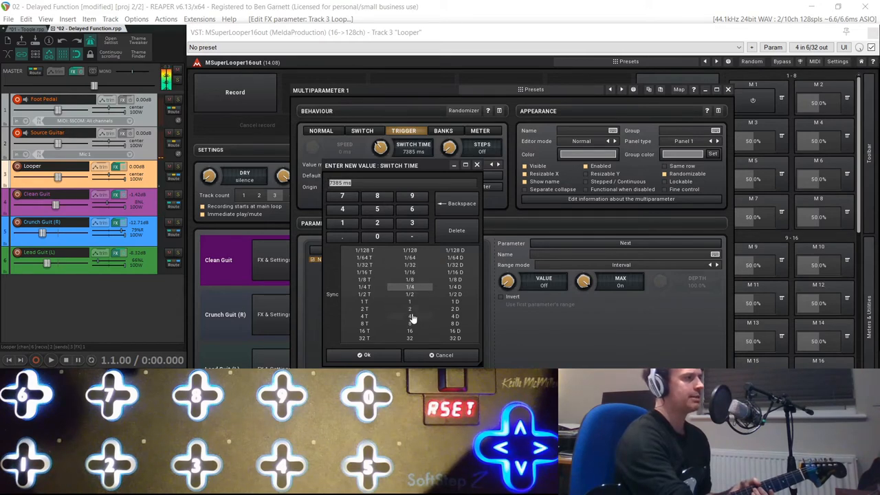
{"action": "left_click", "coordinate": [366, 355]}
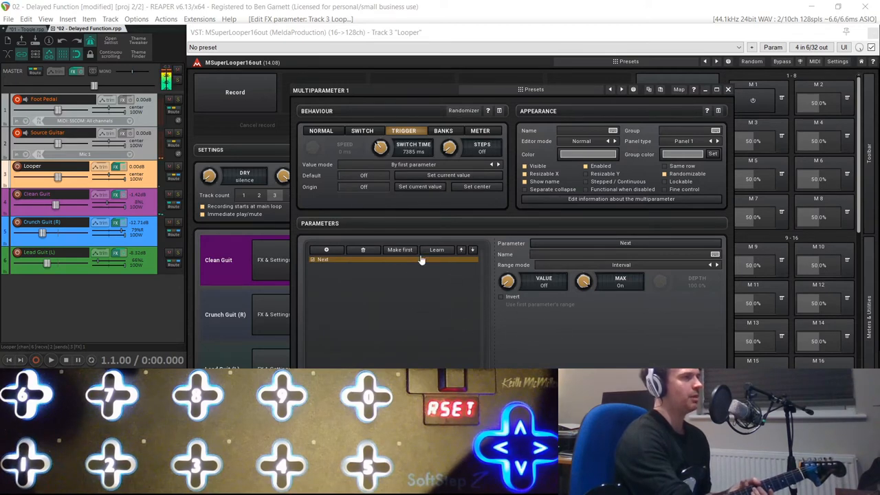
{"action": "mouse_move", "coordinate": [374, 260]}
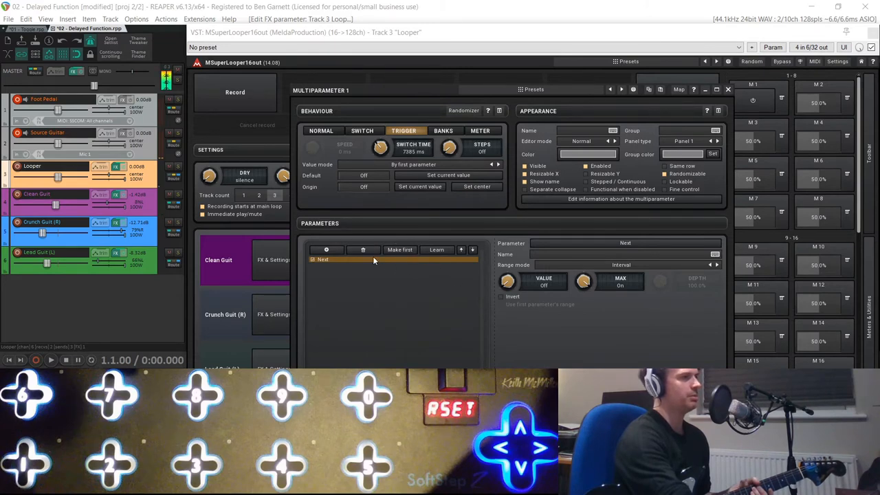
{"action": "mouse_move", "coordinate": [357, 285]}
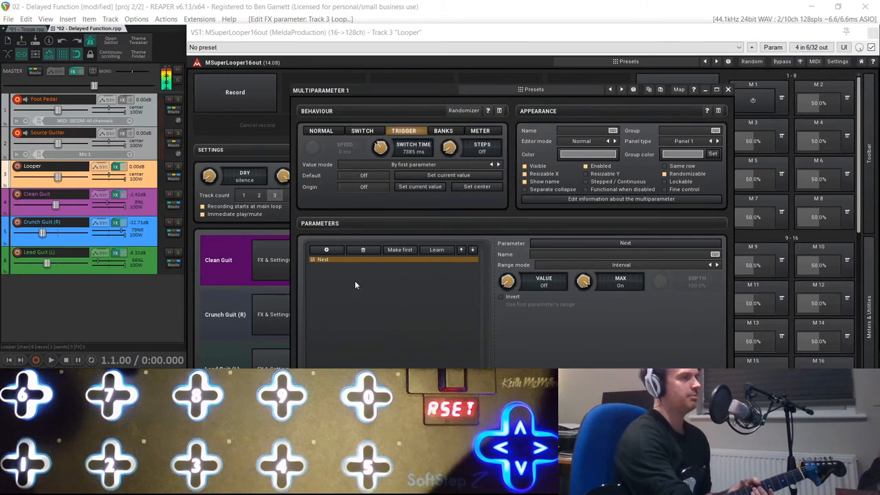
{"action": "mouse_move", "coordinate": [392, 245]}
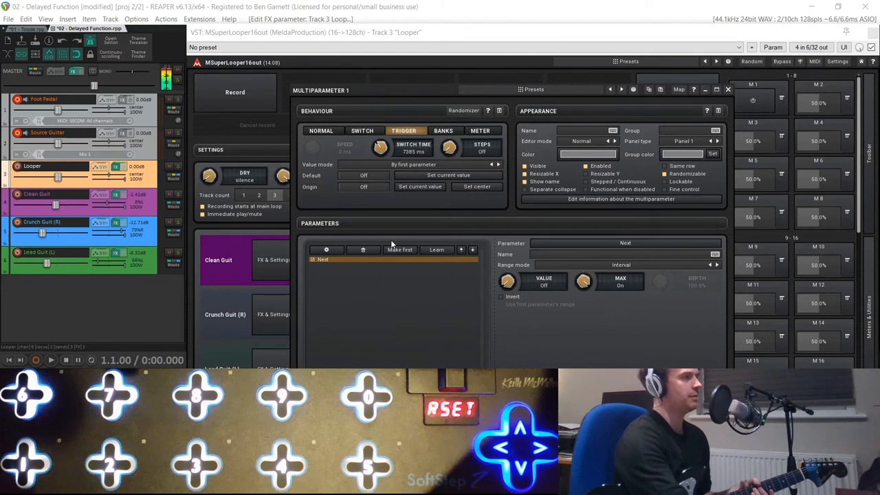
{"action": "mouse_move", "coordinate": [422, 281]}
{"action": "type", "text": "Delayed Next"}
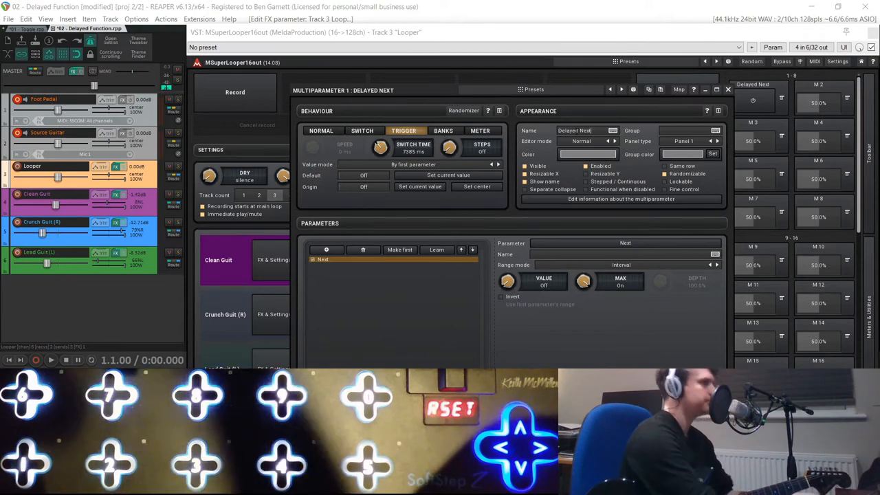
{"action": "left_click", "coordinate": [728, 90]}
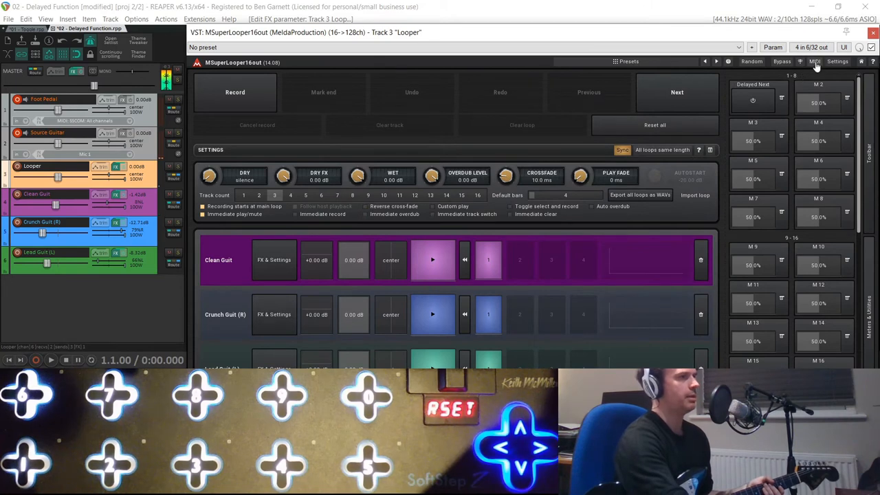
- In the MIDI Notes settings, set the pedal note mapping for Record to Switch mode
{"action": "left_click", "coordinate": [815, 61]}
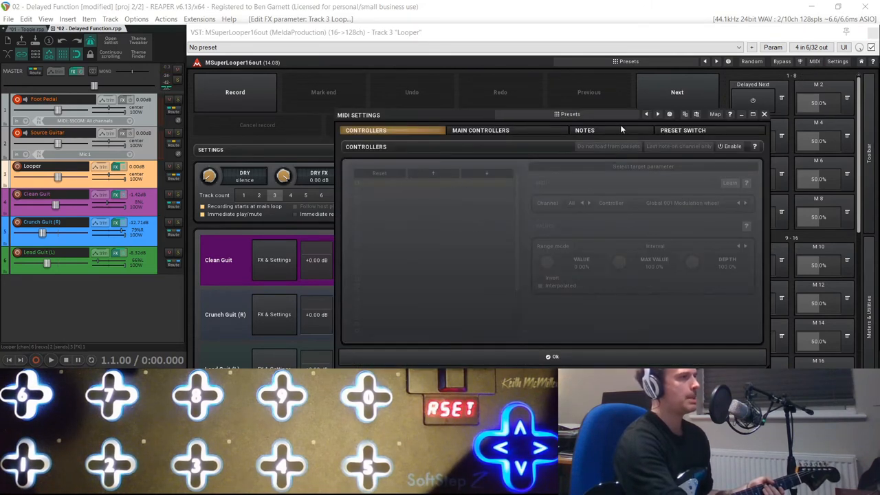
{"action": "left_click", "coordinate": [585, 130]}
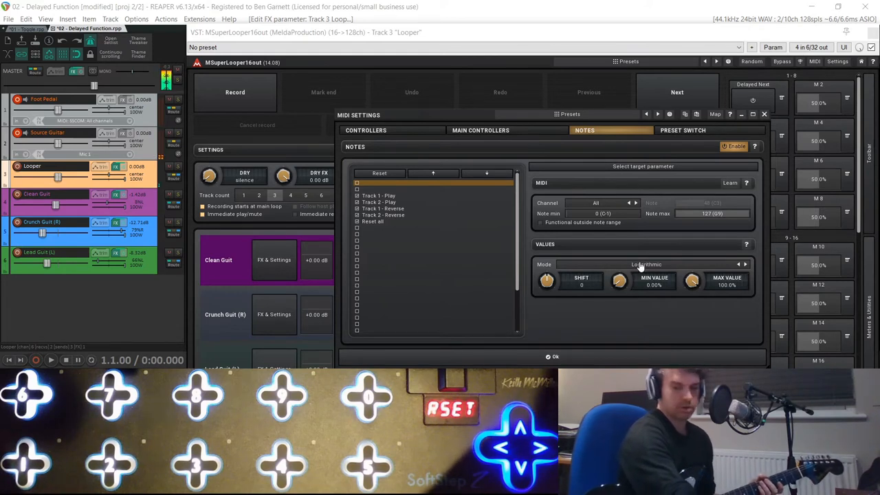
{"action": "left_click", "coordinate": [646, 264]}
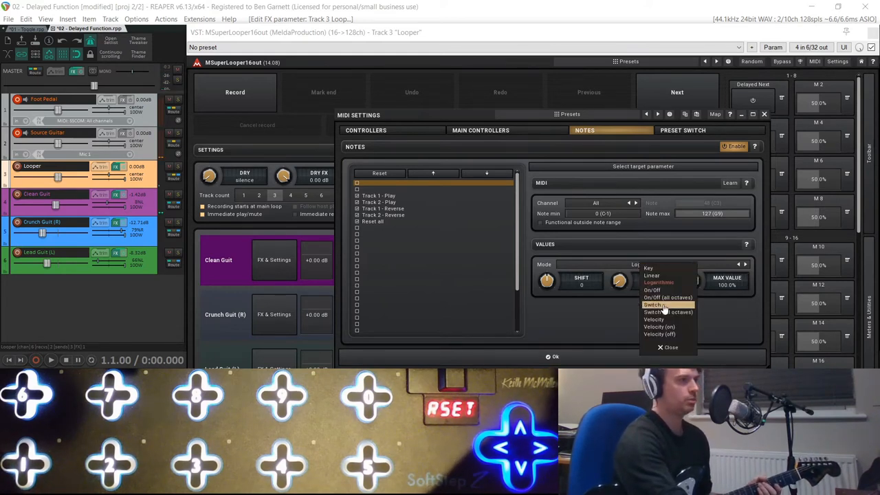
{"action": "left_click", "coordinate": [653, 305]}
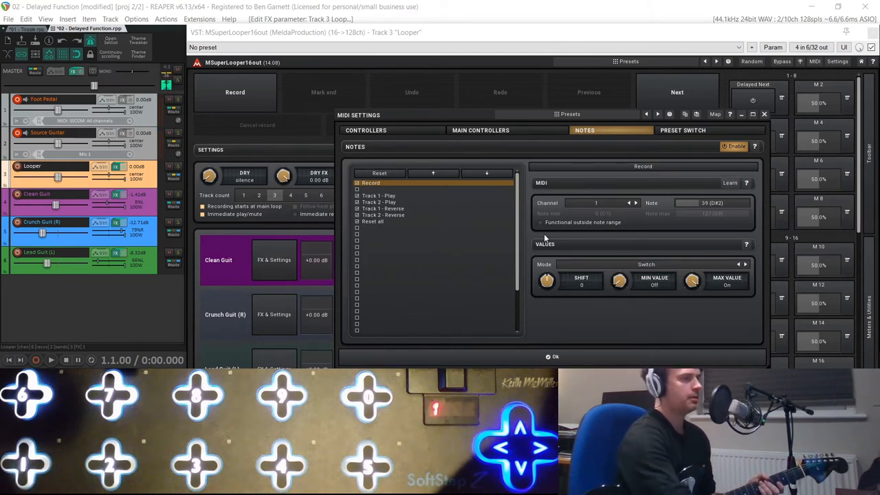
- Add a second note 39 mapping targeting Param 1 (Delayed Next) in Switch mode
{"action": "left_click", "coordinate": [371, 183]}
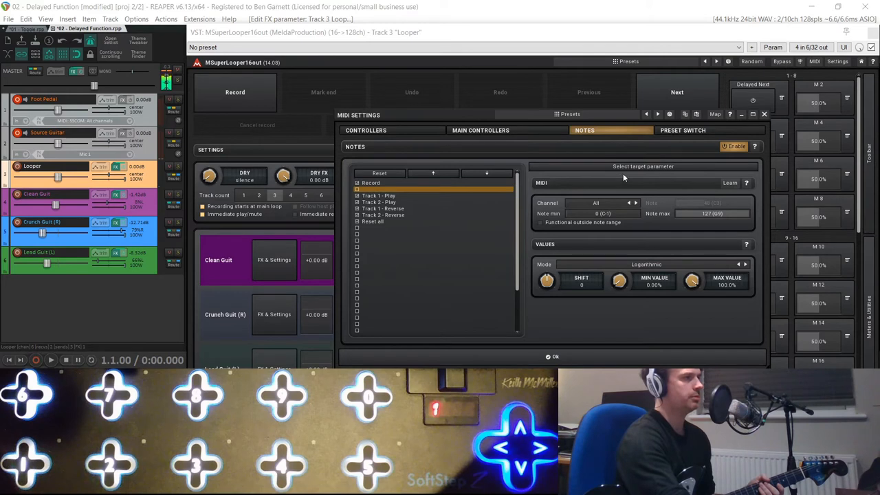
{"action": "left_click", "coordinate": [643, 166]}
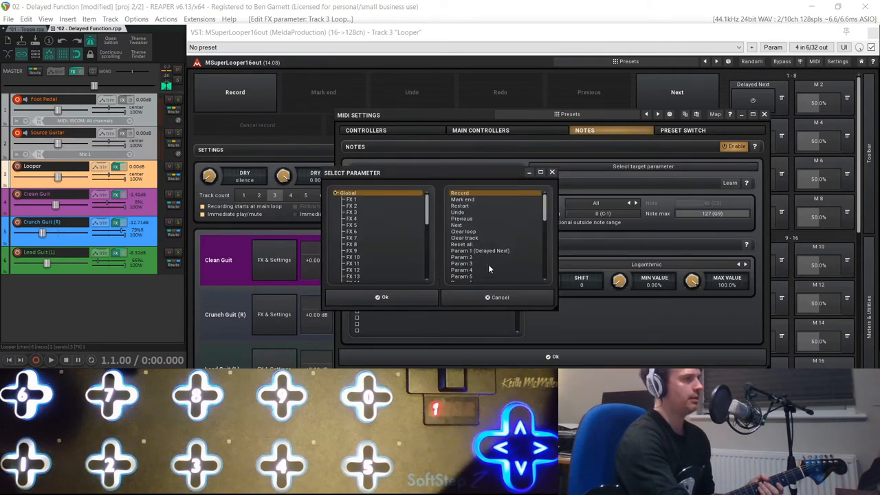
{"action": "left_click", "coordinate": [480, 250]}
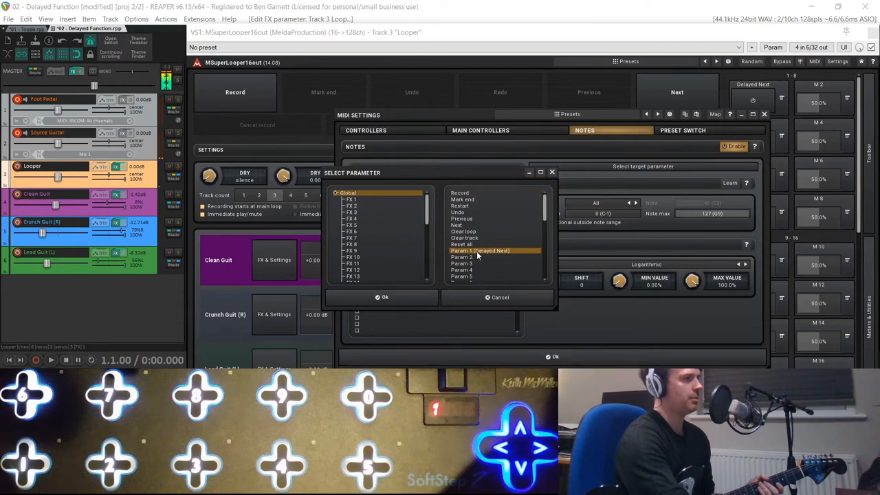
{"action": "left_click", "coordinate": [382, 297]}
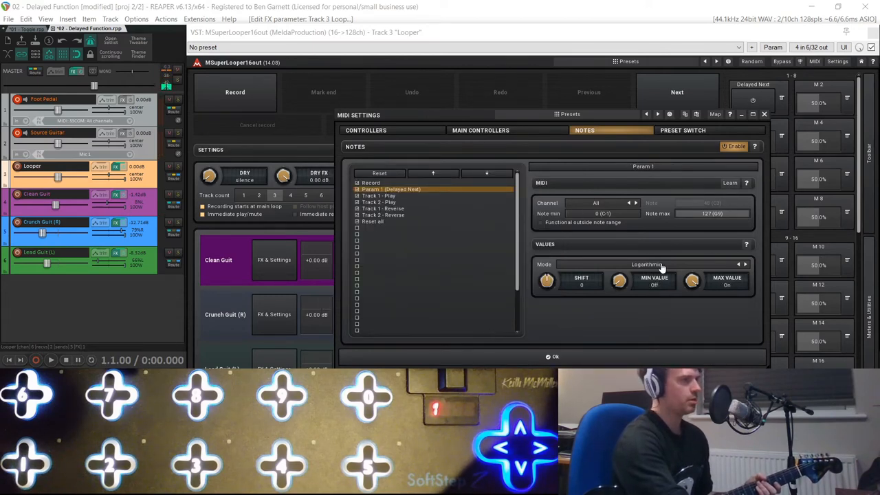
{"action": "left_click", "coordinate": [647, 264]}
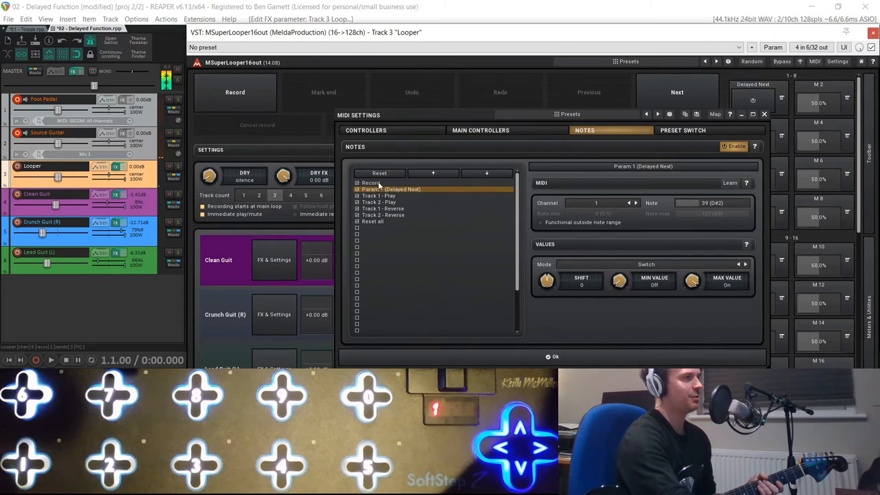
{"action": "left_click", "coordinate": [370, 183]}
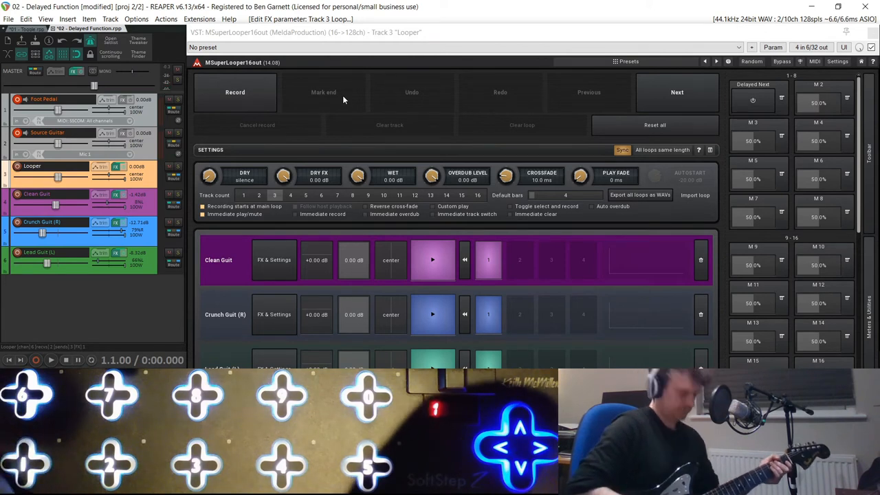
{"action": "left_click", "coordinate": [51, 360]}
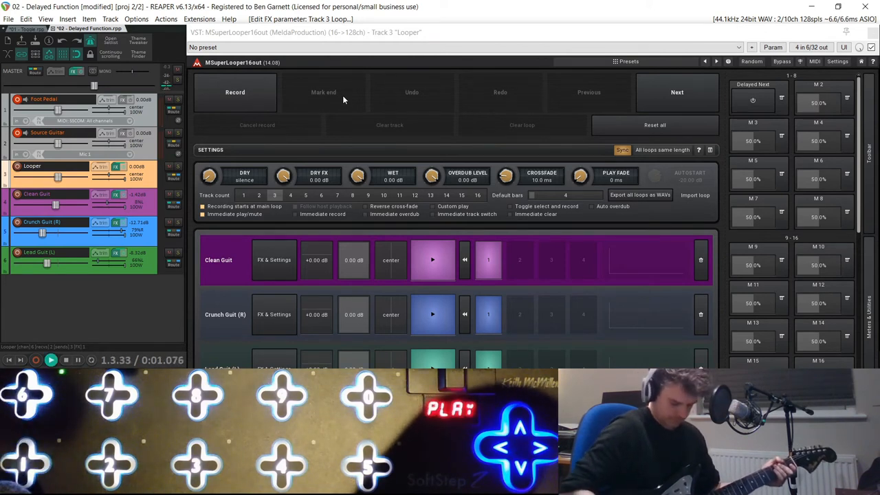
{"action": "left_click", "coordinate": [235, 92]}
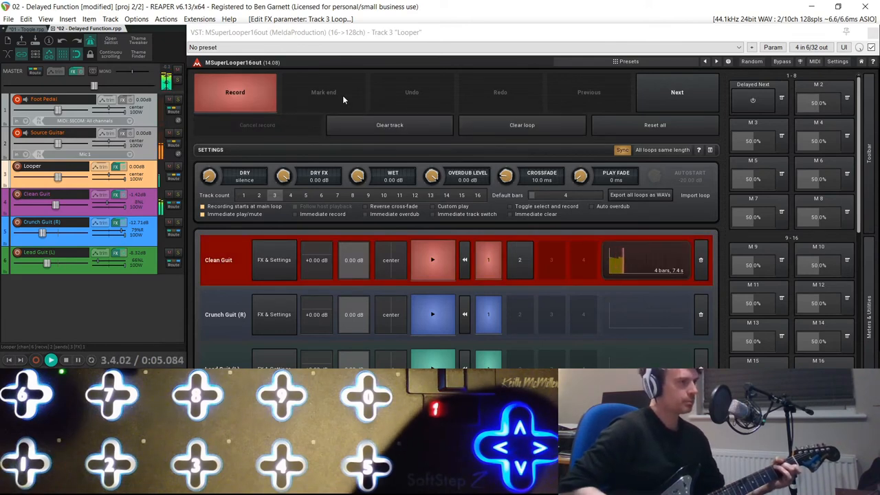
{"action": "left_click", "coordinate": [677, 92]}
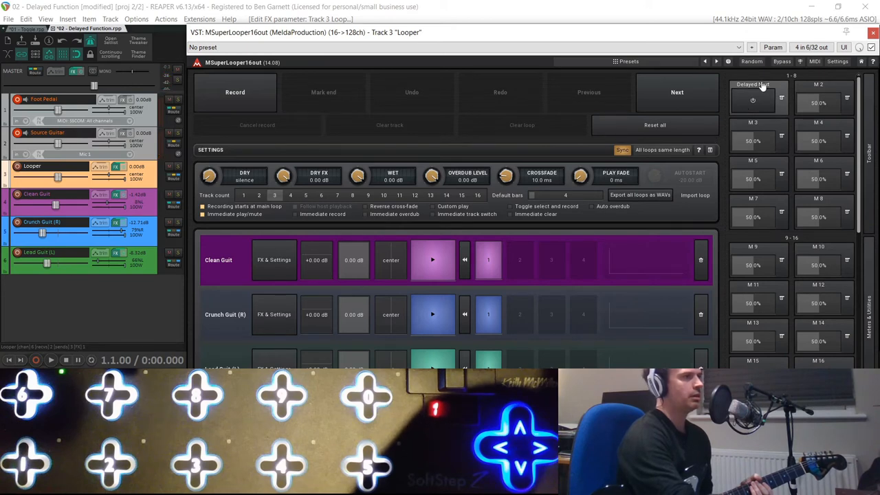
- Confirm a 14769 ms Switch Time in the Multiparameter 1: Delayed Next window, then close it
{"action": "left_click", "coordinate": [752, 84]}
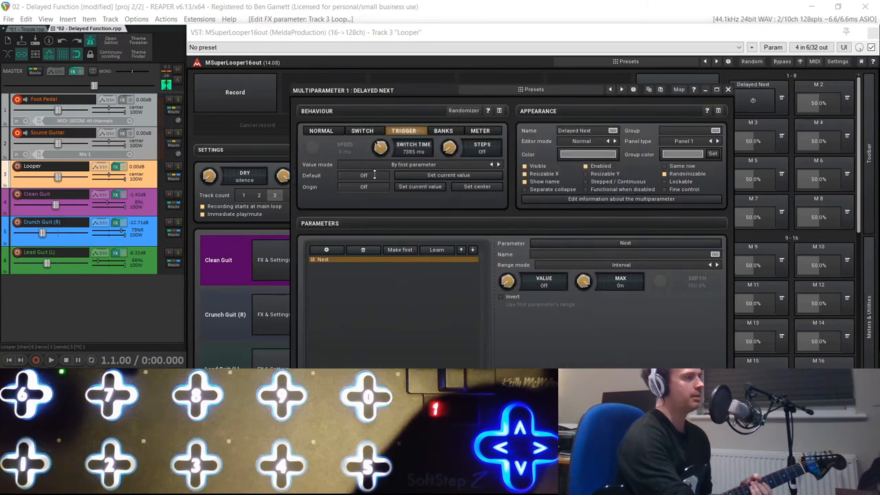
{"action": "left_click", "coordinate": [413, 151]}
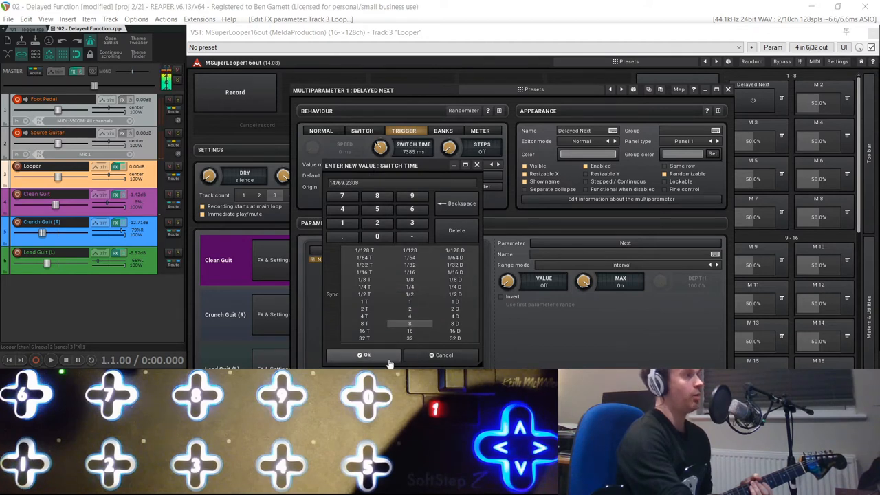
{"action": "left_click", "coordinate": [366, 355]}
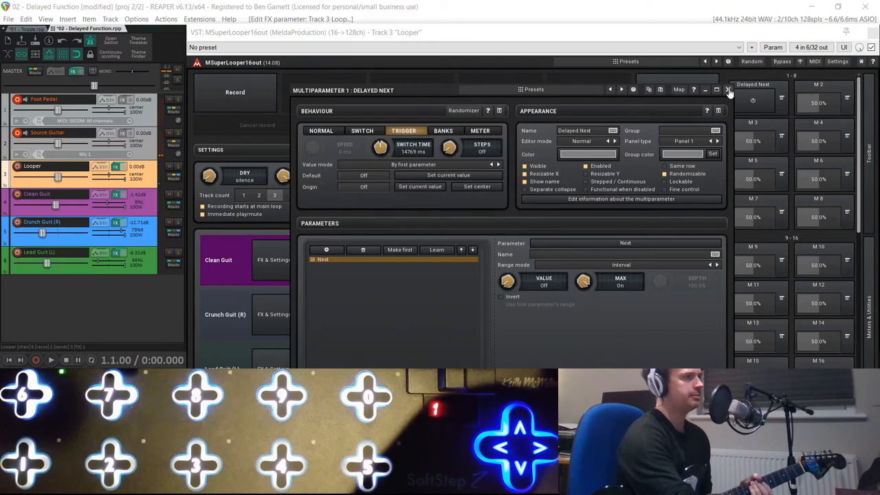
{"action": "left_click", "coordinate": [728, 90]}
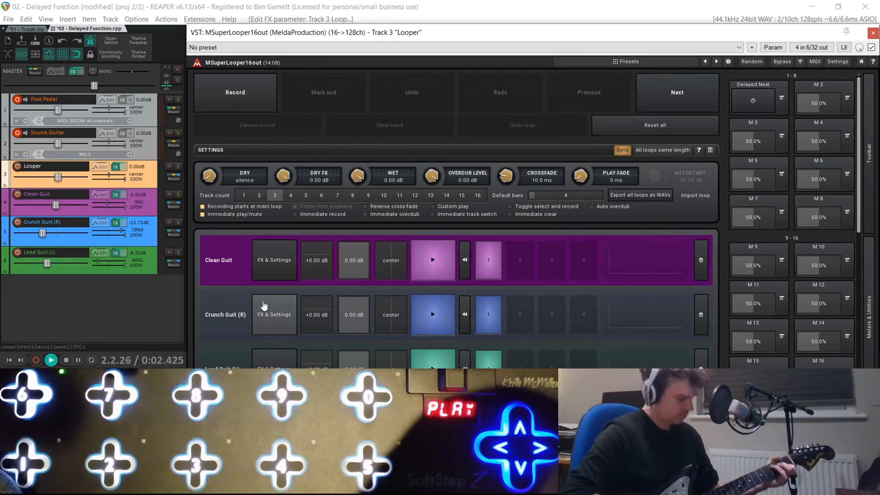
{"action": "left_click", "coordinate": [234, 92]}
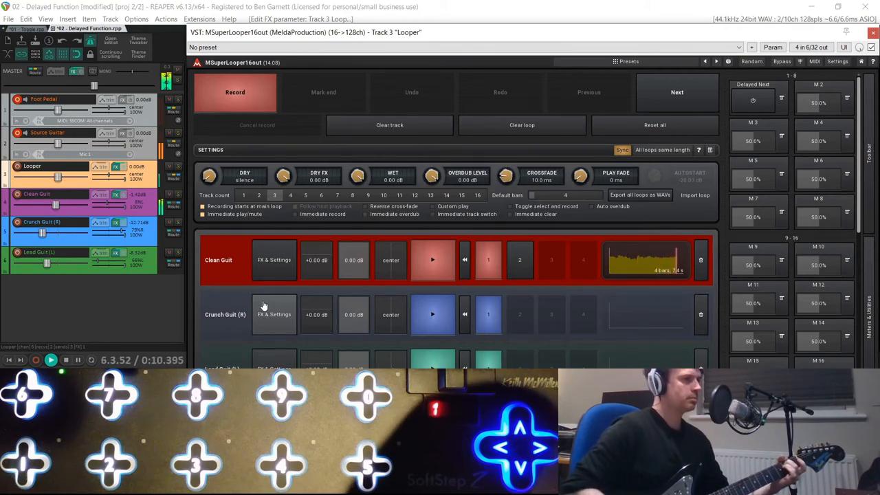
{"action": "left_click", "coordinate": [676, 92]}
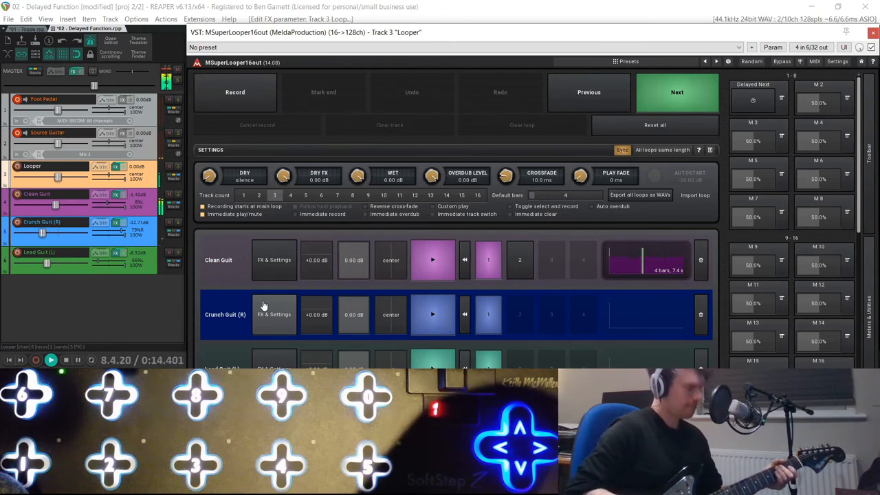
{"action": "left_click", "coordinate": [235, 92]}
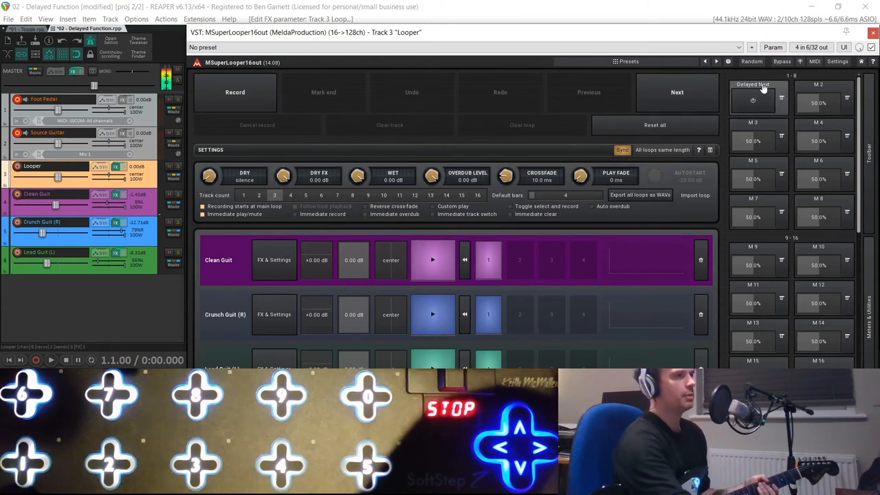
- Pick a synced length from the Switch Time grid to return Delayed Next to 7385 ms
{"action": "left_click", "coordinate": [753, 84]}
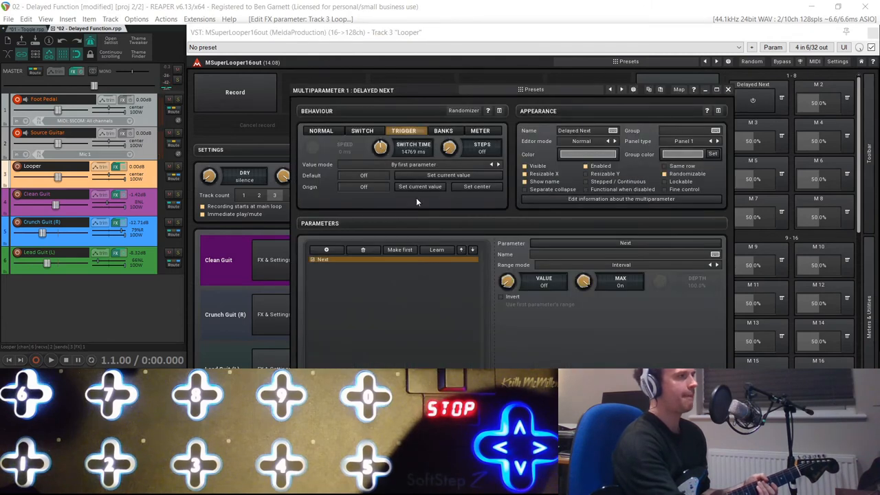
{"action": "left_click", "coordinate": [413, 151]}
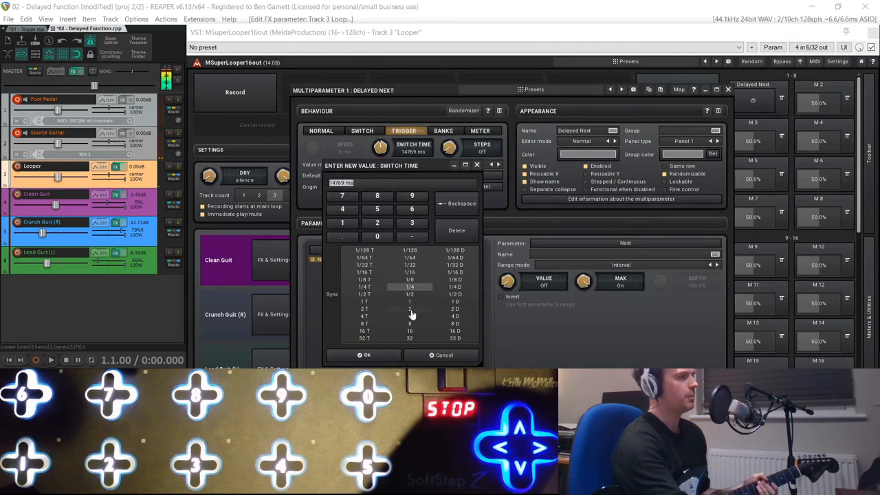
{"action": "left_click", "coordinate": [367, 354]}
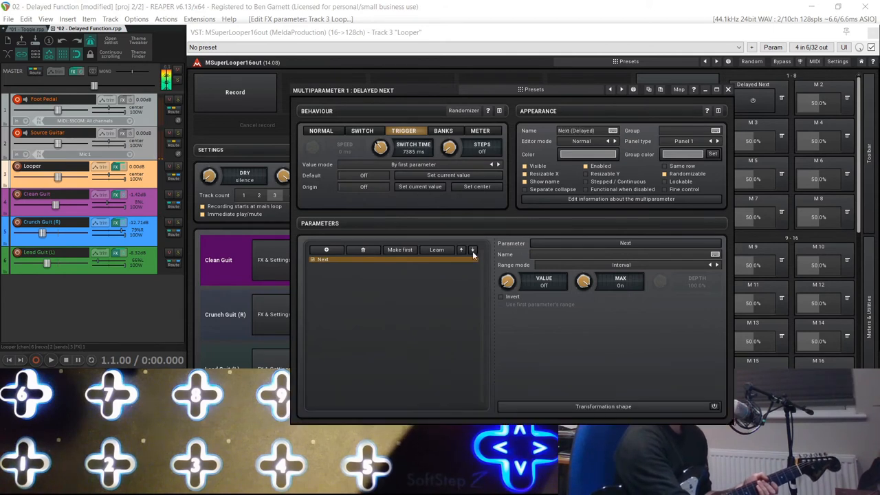
{"action": "mouse_move", "coordinate": [678, 412]}
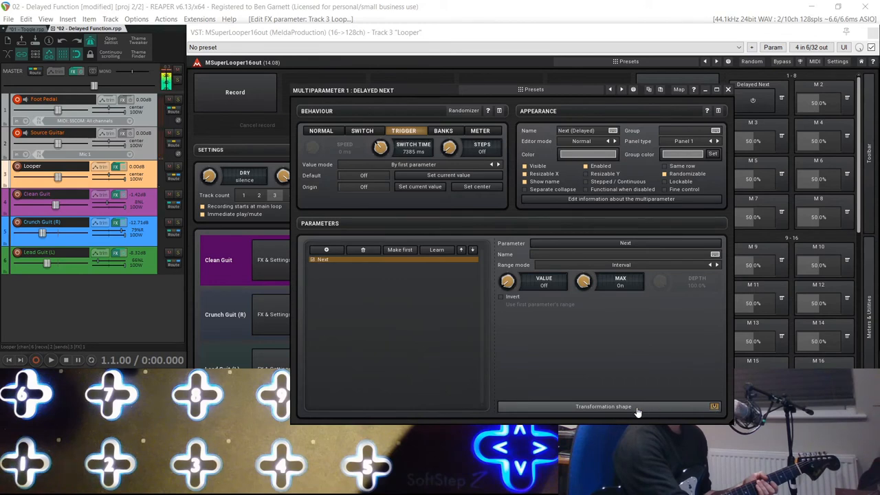
- Drag Delayed Next's transformation curve into a late bottom-right step, then close the editor
{"action": "left_click", "coordinate": [603, 406]}
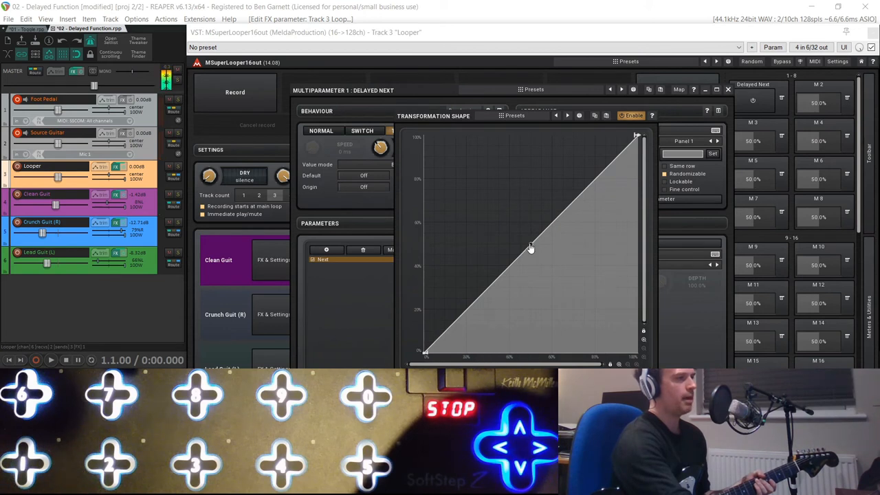
{"action": "mouse_move", "coordinate": [524, 253]}
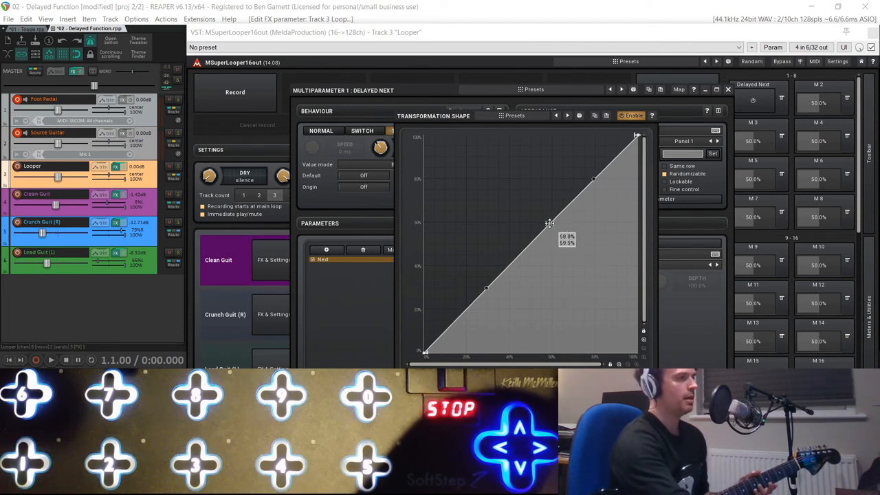
{"action": "left_click_drag", "start_coordinate": [550, 223], "coordinate": [629, 348]}
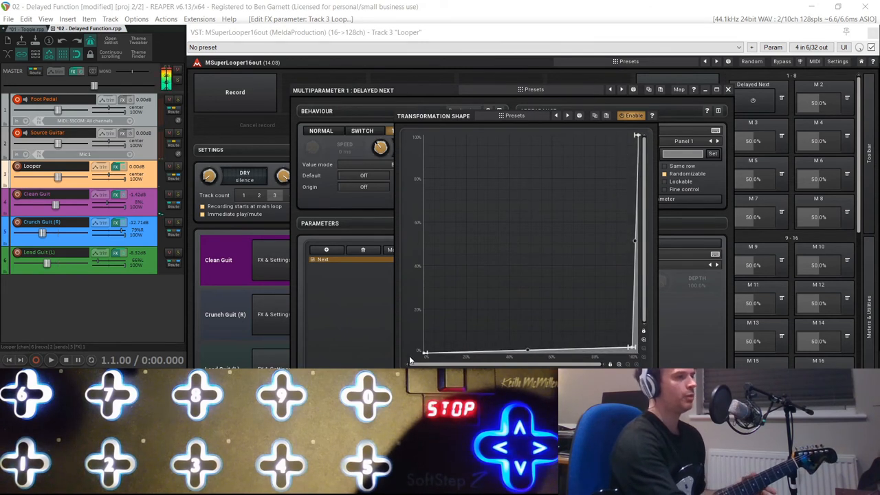
{"action": "mouse_move", "coordinate": [424, 342]}
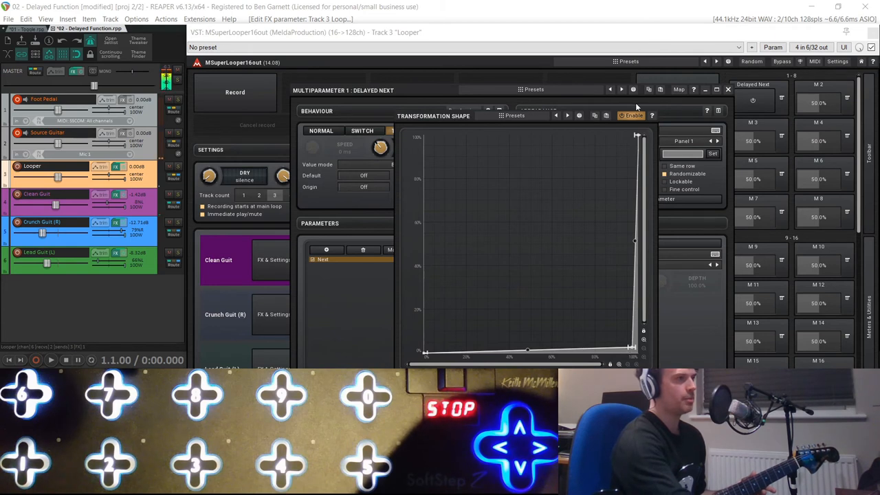
{"action": "mouse_move", "coordinate": [636, 74]}
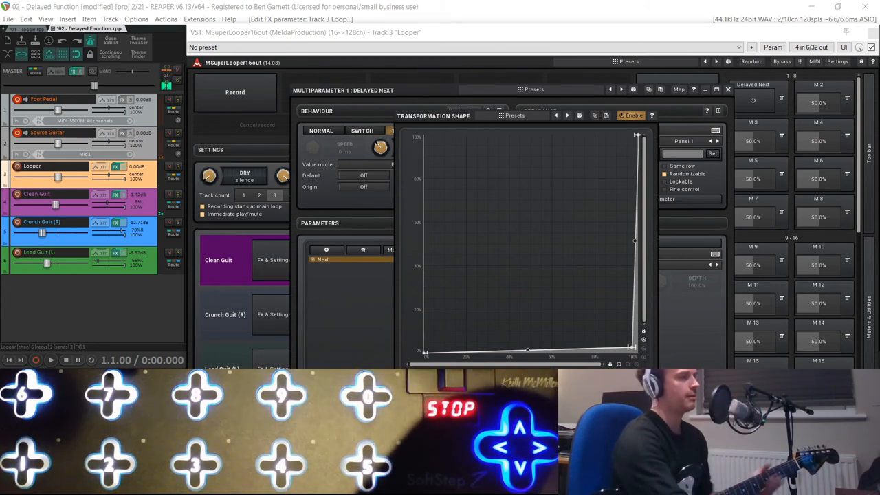
{"action": "left_click", "coordinate": [404, 131]}
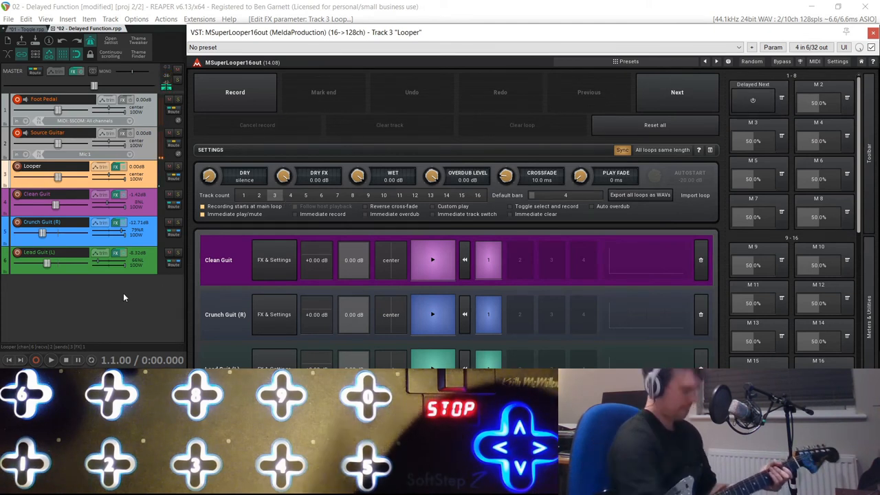
{"action": "left_click", "coordinate": [51, 360]}
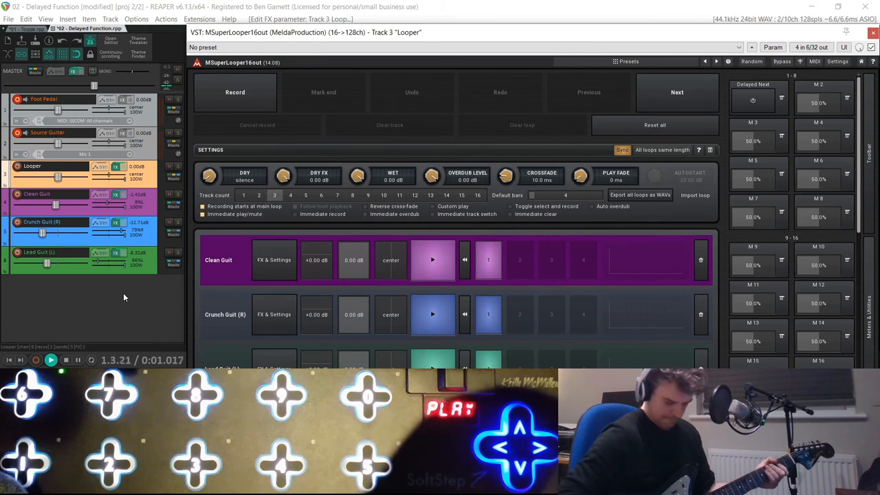
{"action": "left_click", "coordinate": [235, 92]}
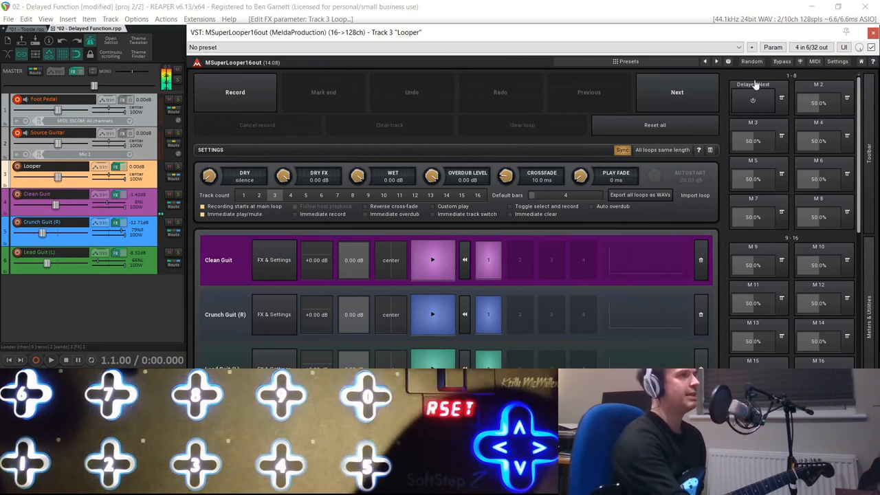
{"action": "left_click", "coordinate": [753, 84]}
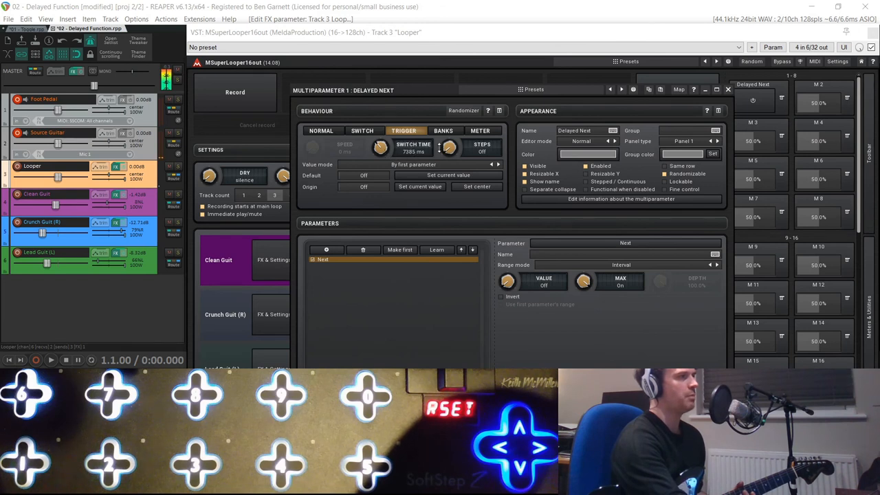
- Select the Delayed Next Switch Time control, showing 7385 ms
{"action": "left_click", "coordinate": [414, 151]}
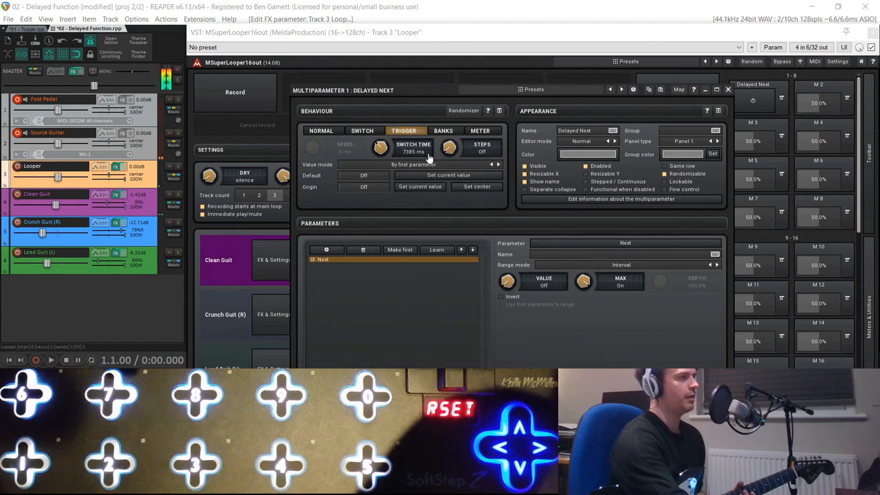
{"action": "mouse_move", "coordinate": [735, 324]}
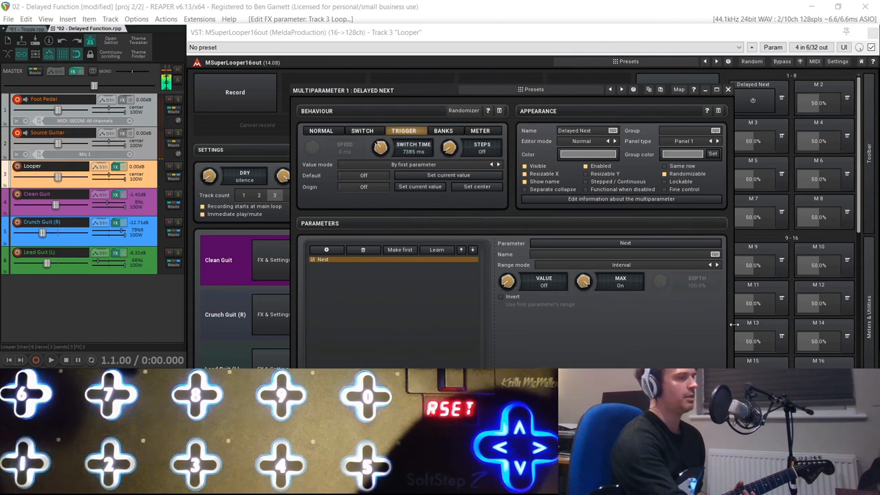
{"action": "mouse_move", "coordinate": [738, 322]}
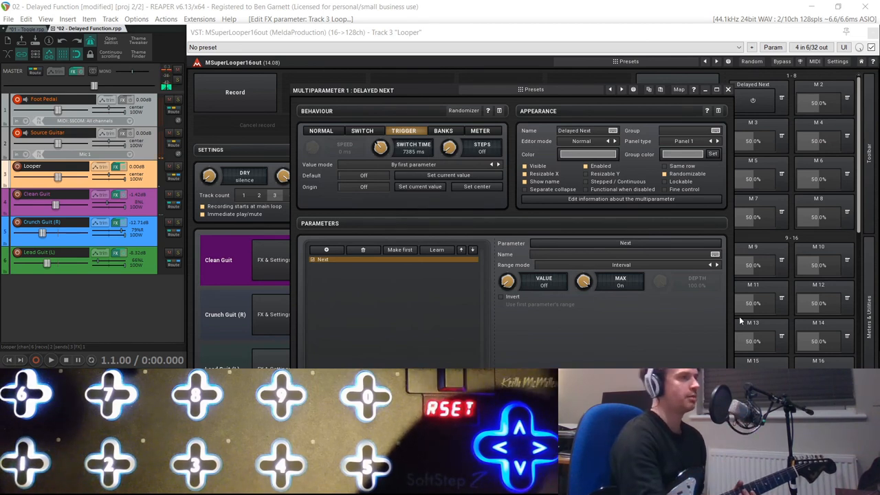